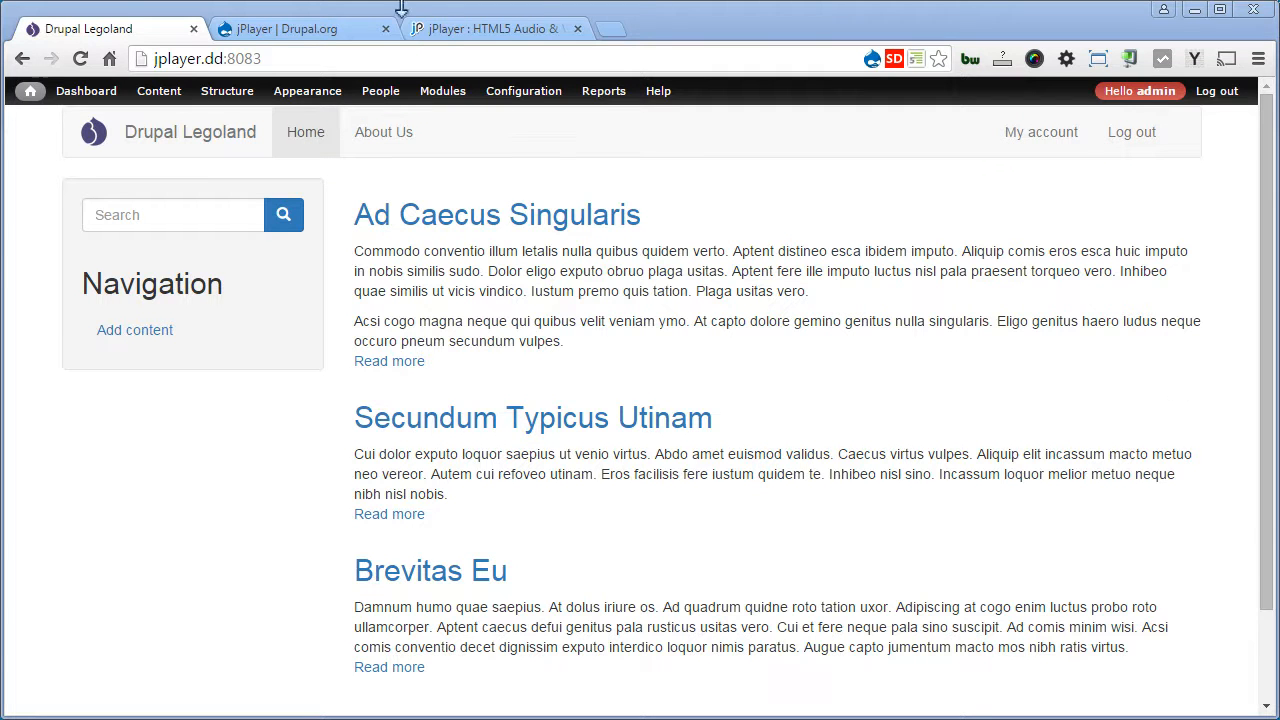
Step: Copy the link address of the jPlayer 7.x-2.0-beta1 tar.gz release from the project's Downloads
{"action": "left_click", "coordinate": [290, 28]}
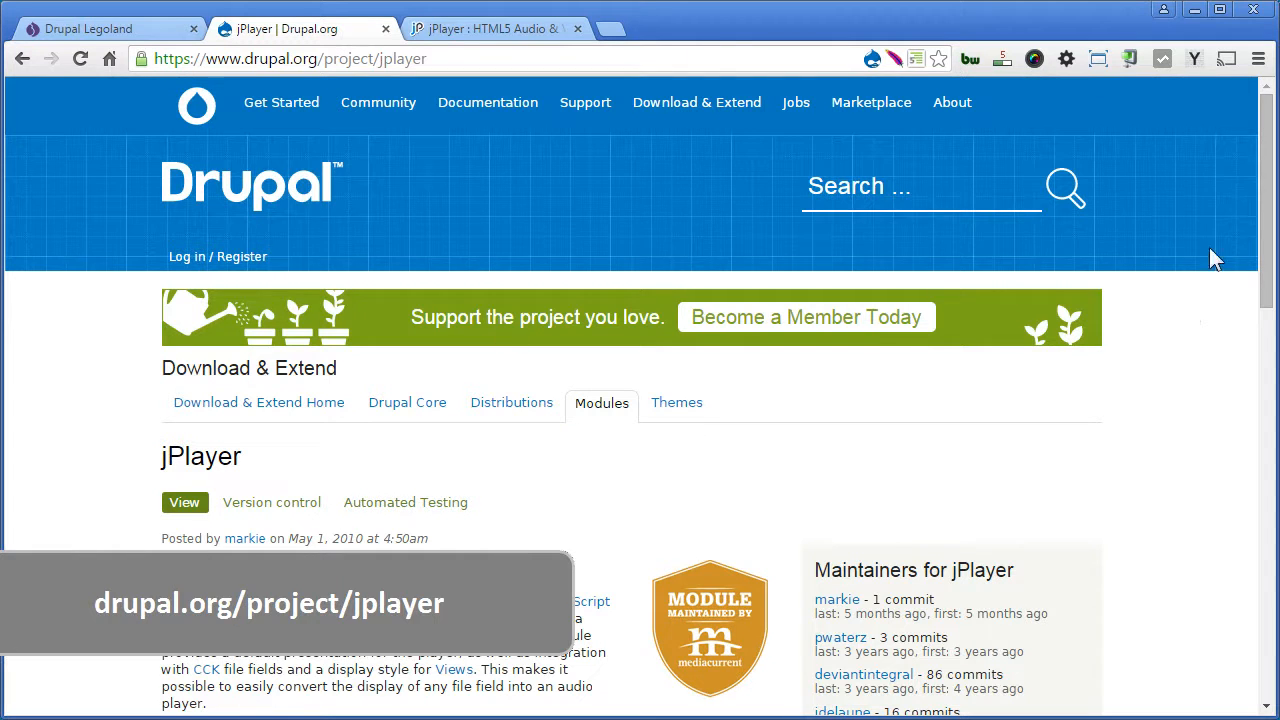
{"action": "scroll", "scroll_direction": "down", "scroll_amount": 3}
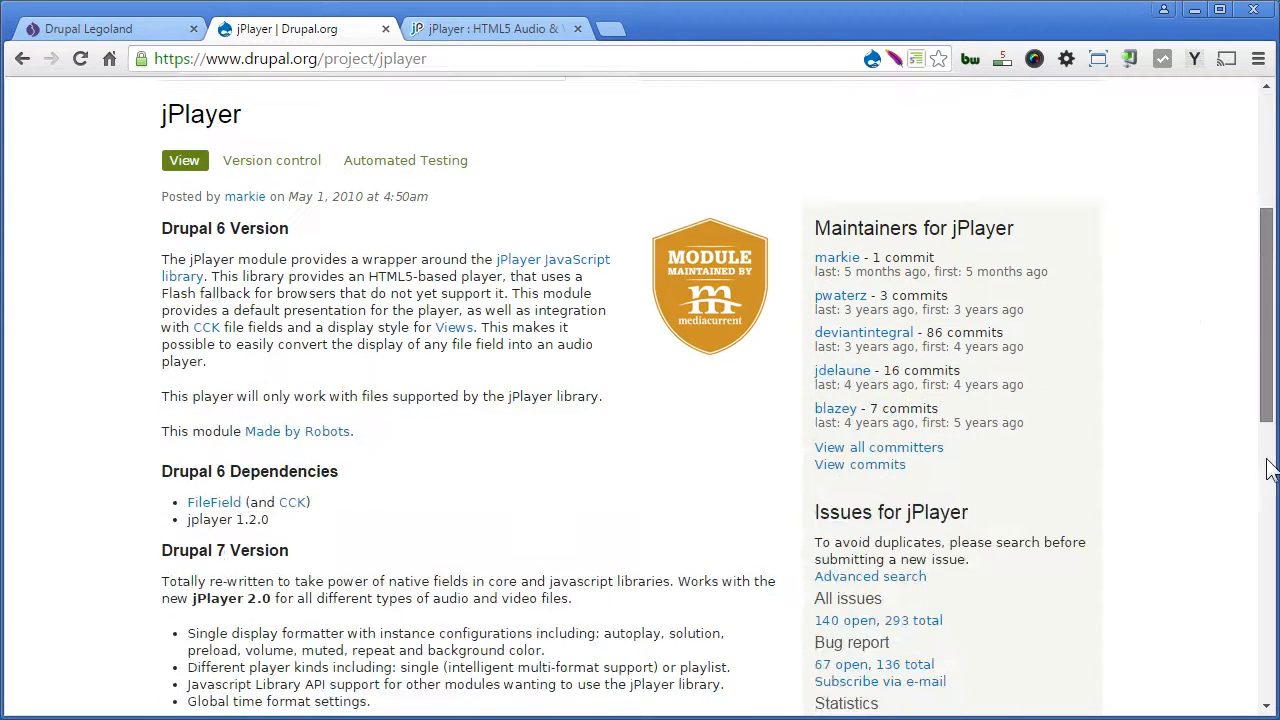
{"action": "scroll", "scroll_direction": "down", "scroll_amount": 3}
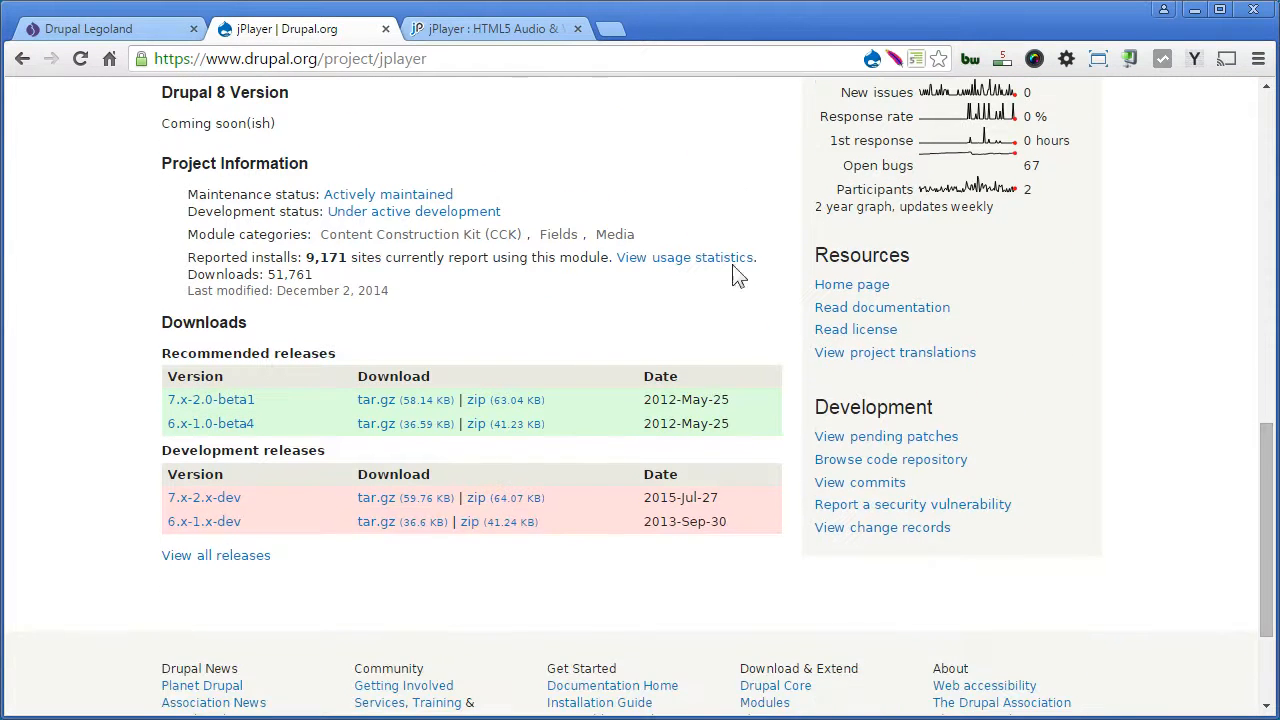
{"action": "mouse_move", "coordinate": [210, 400]}
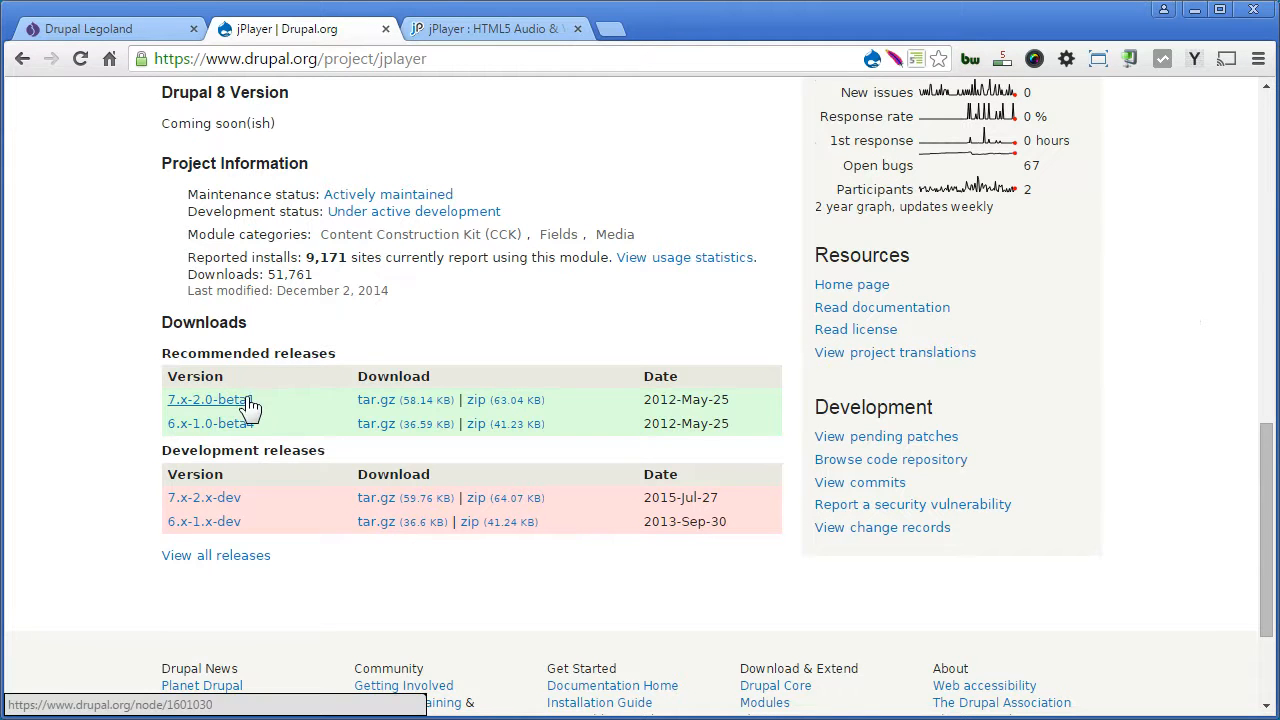
{"action": "mouse_move", "coordinate": [284, 408]}
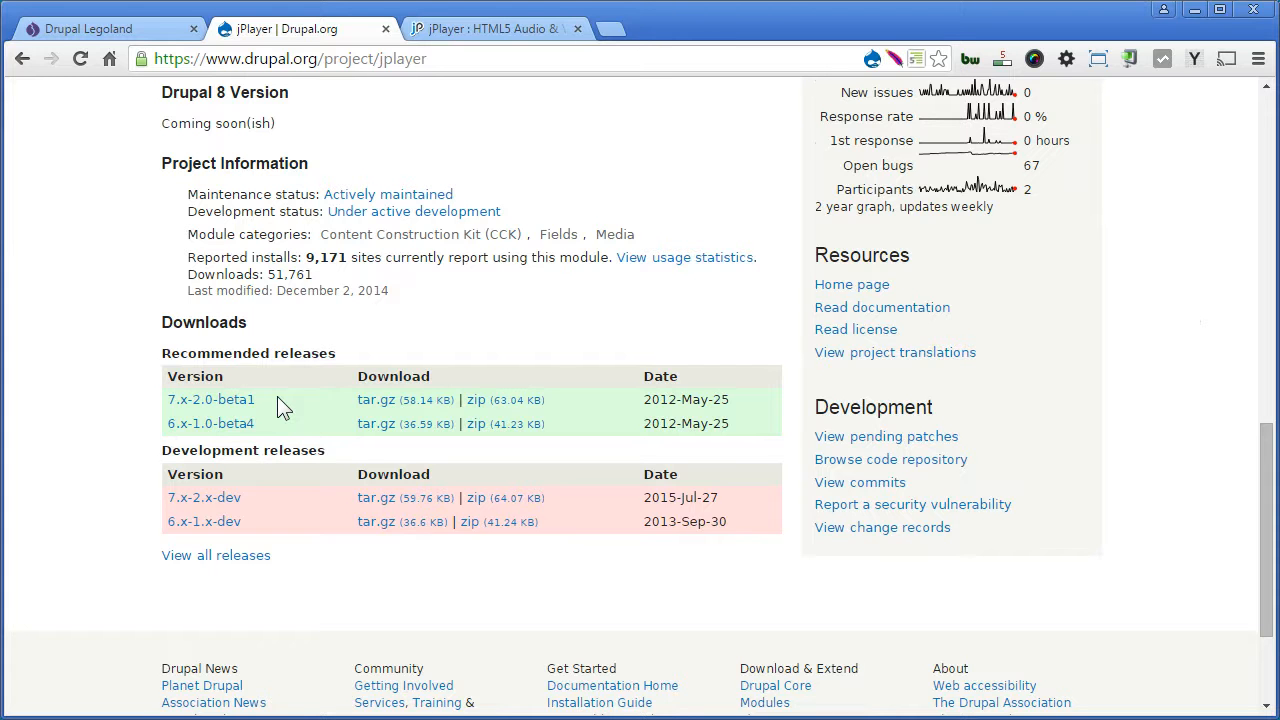
{"action": "mouse_move", "coordinate": [304, 408]}
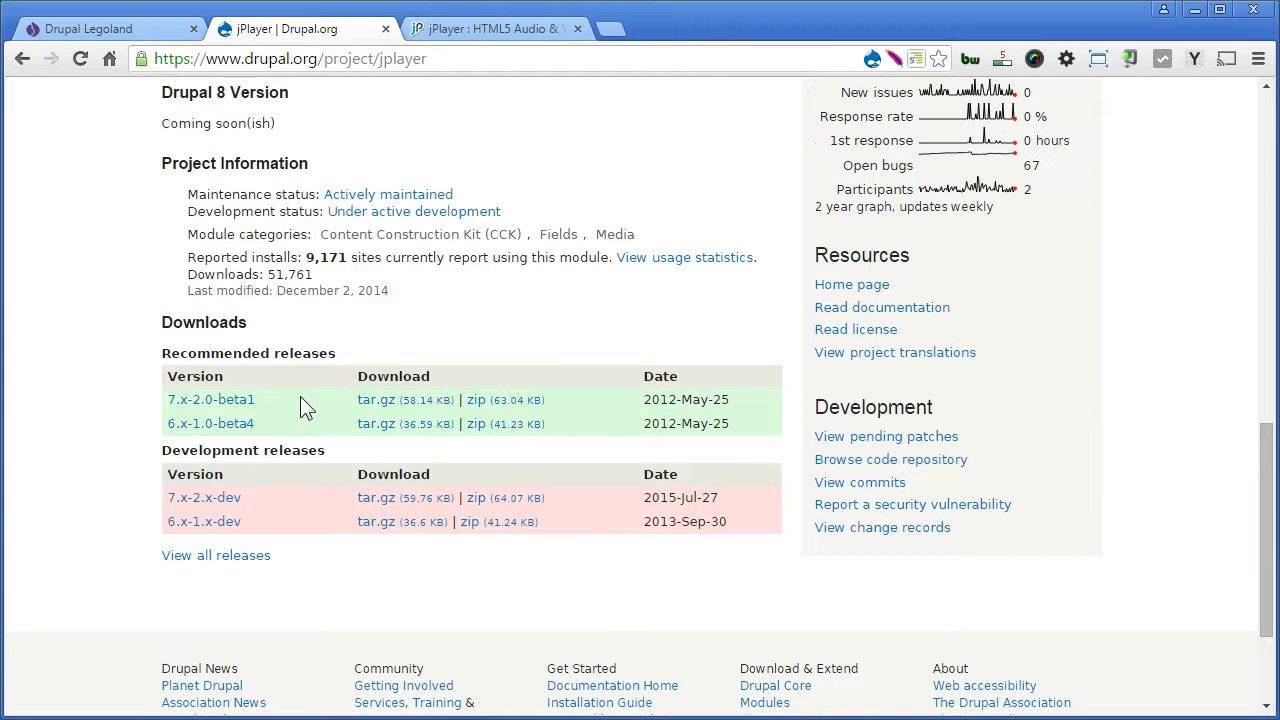
{"action": "right_click", "coordinate": [376, 400]}
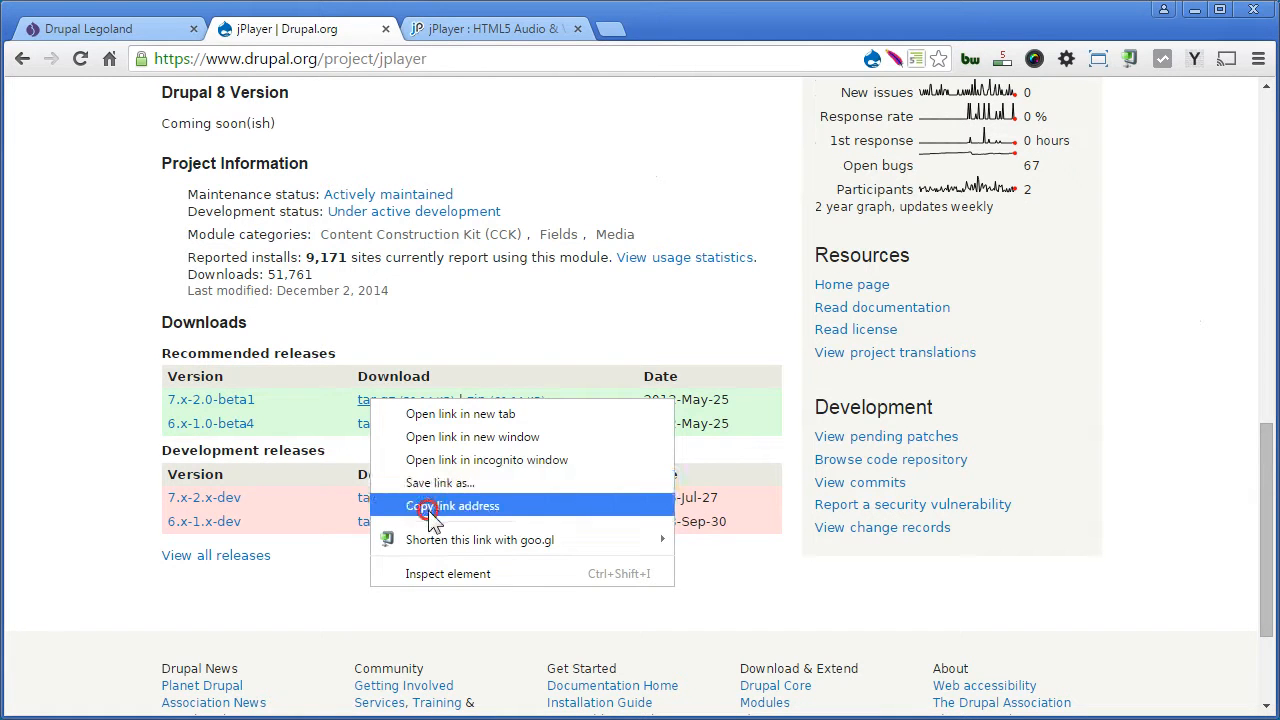
Step: Install the jPlayer module on the Legoland site from the pasted 7.x-2.0-beta1 release URL
{"action": "left_click", "coordinate": [84, 28]}
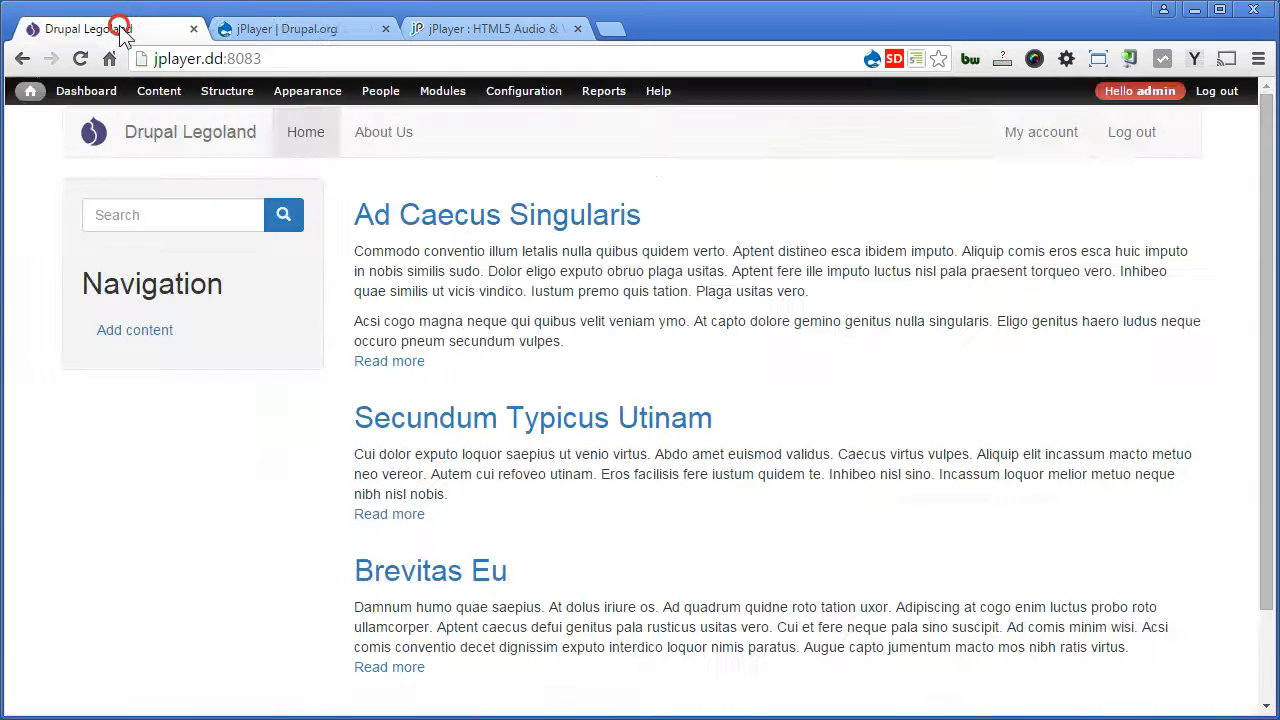
{"action": "left_click", "coordinate": [442, 92]}
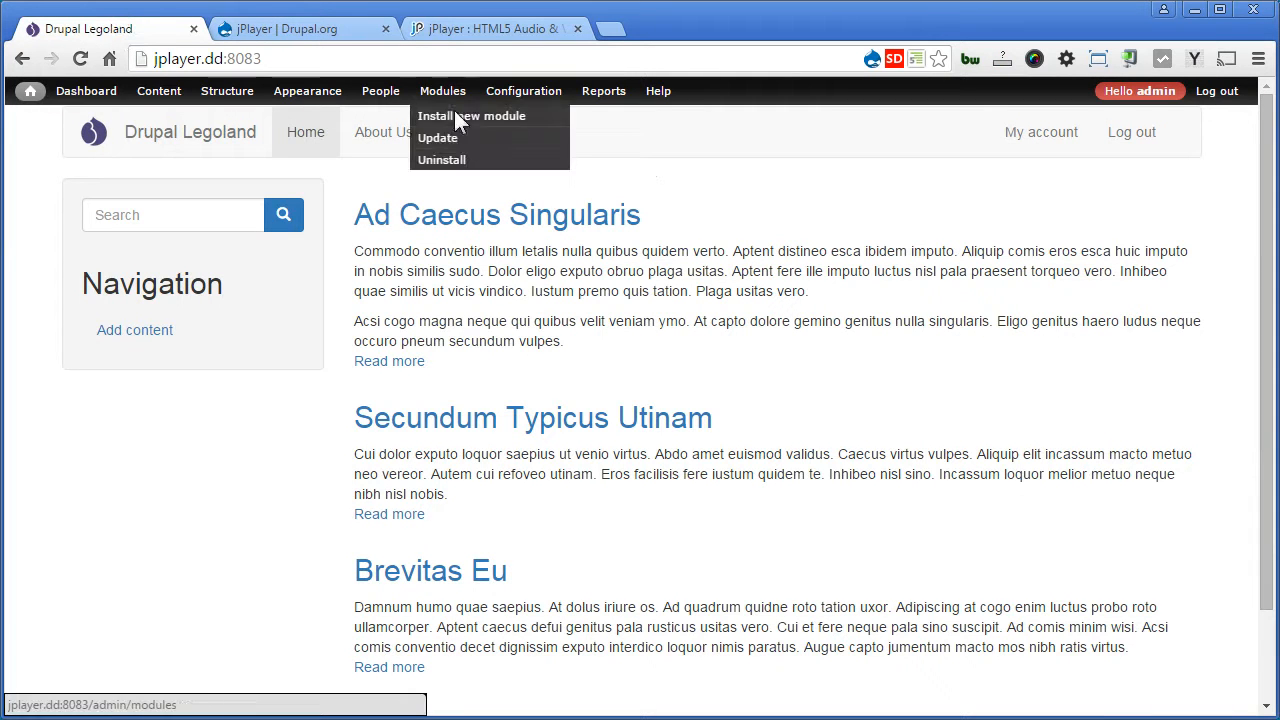
{"action": "left_click", "coordinate": [472, 116]}
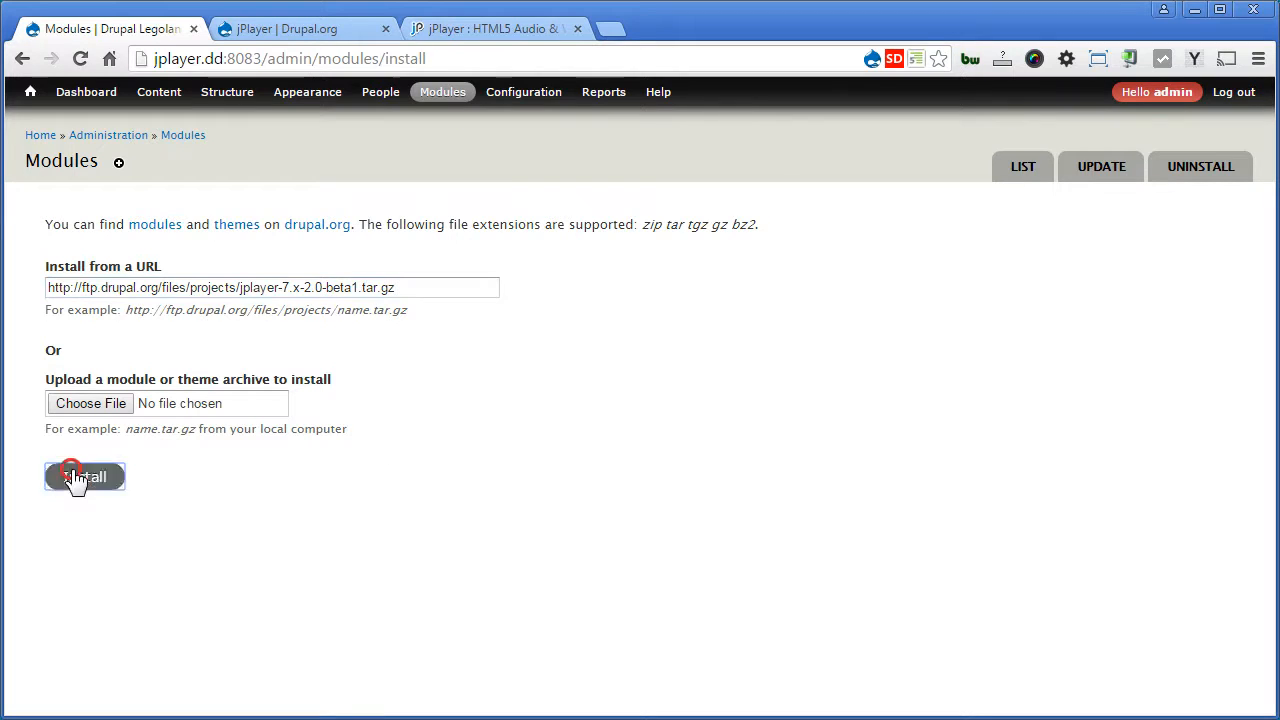
{"action": "left_click", "coordinate": [84, 476]}
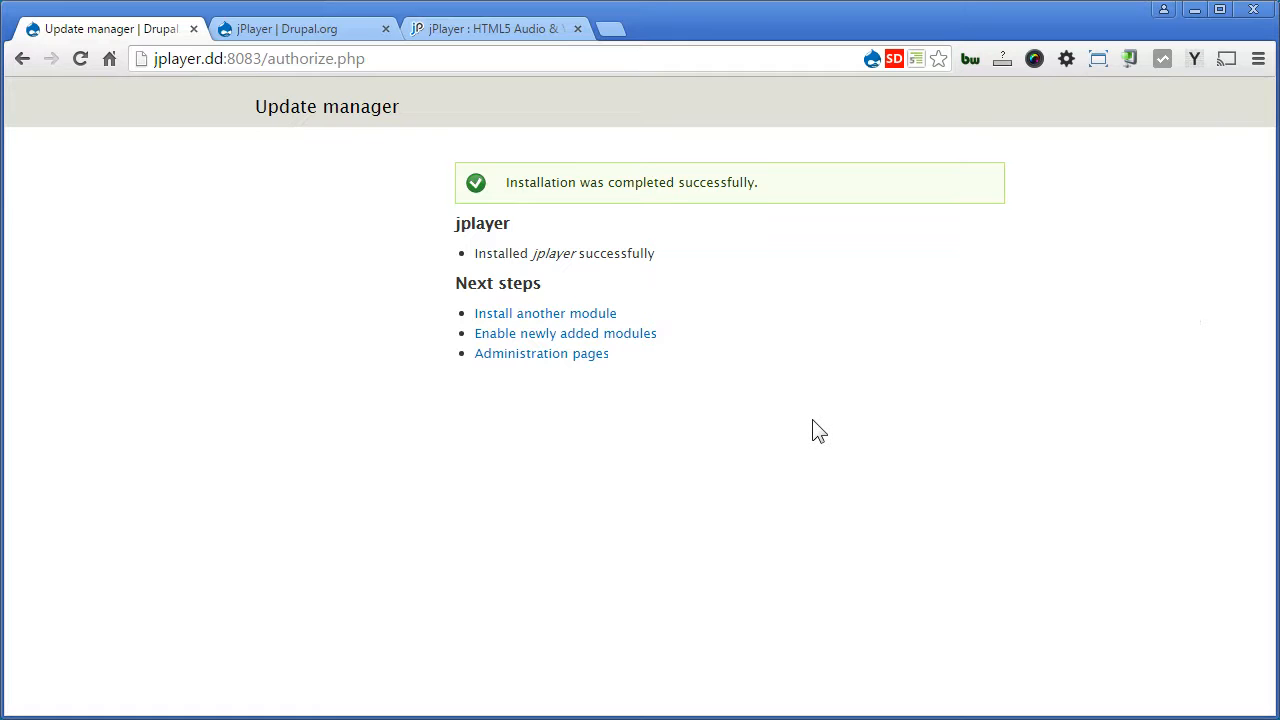
{"action": "mouse_move", "coordinate": [808, 388]}
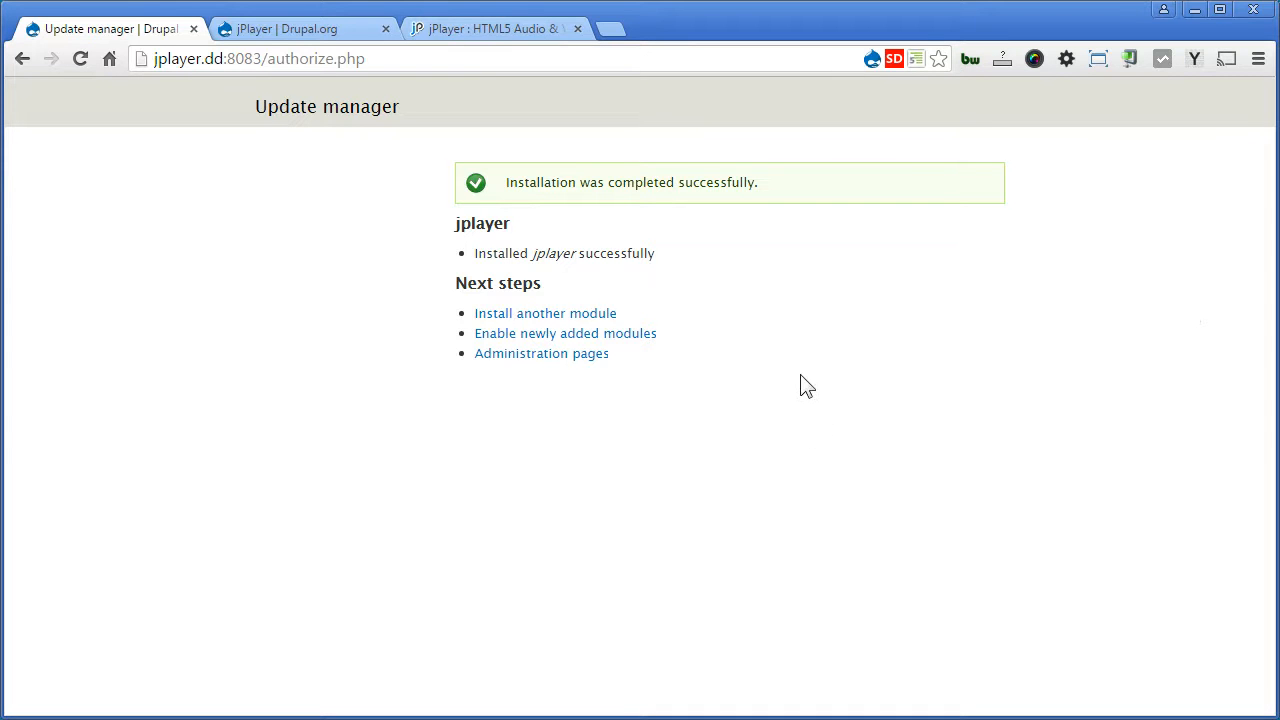
{"action": "left_click", "coordinate": [490, 28]}
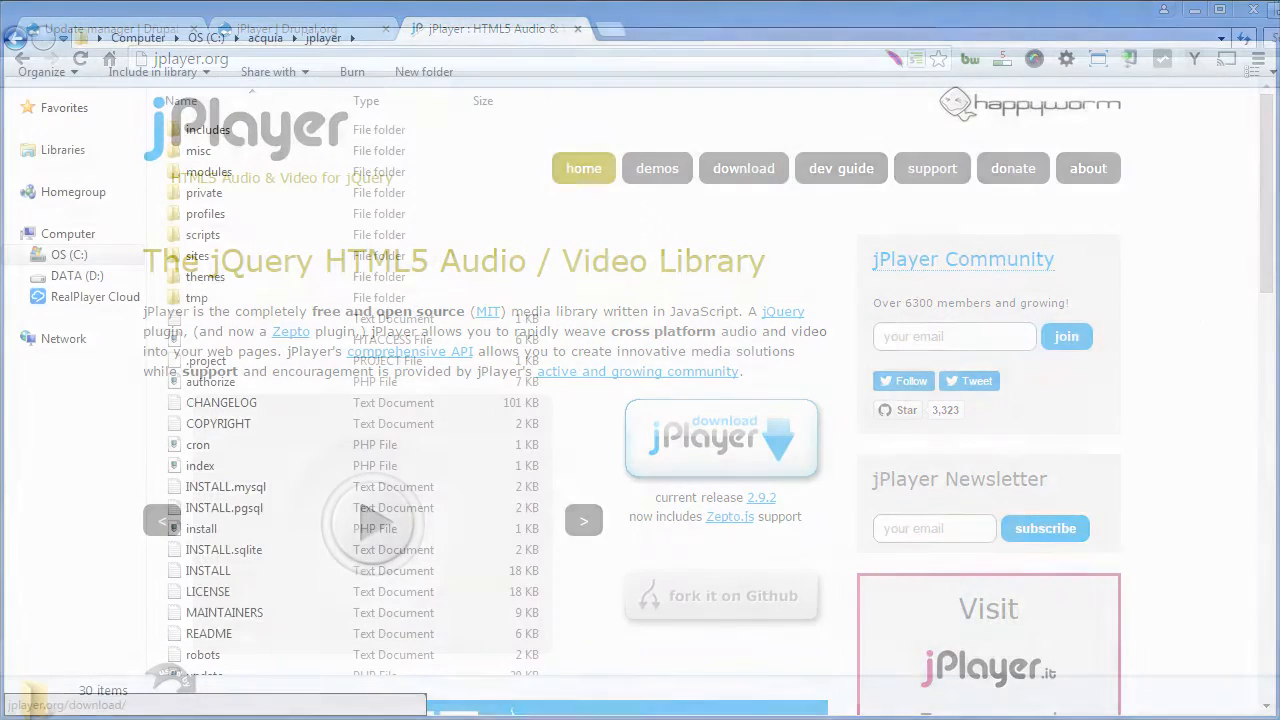
Step: Browse into sites\all\libraries\jPlayer-2.9.2\dist and select its jplayer folder
{"action": "double_click", "coordinate": [198, 256]}
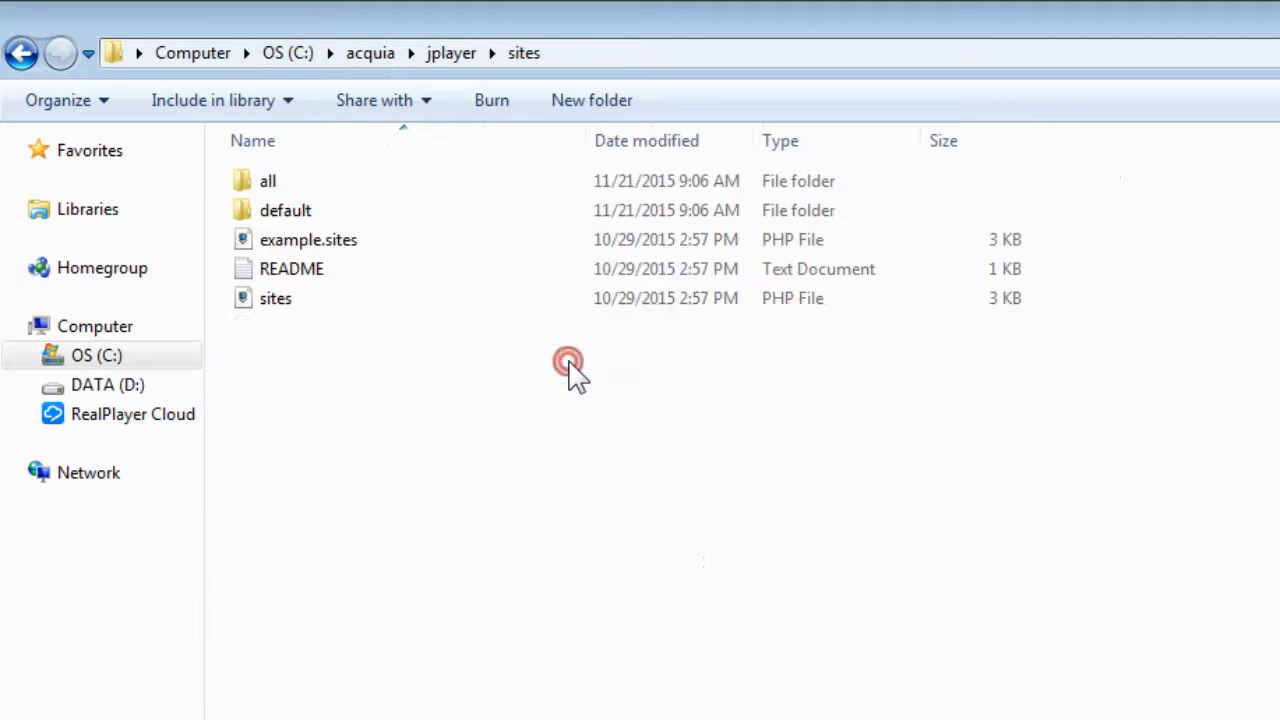
{"action": "double_click", "coordinate": [268, 180]}
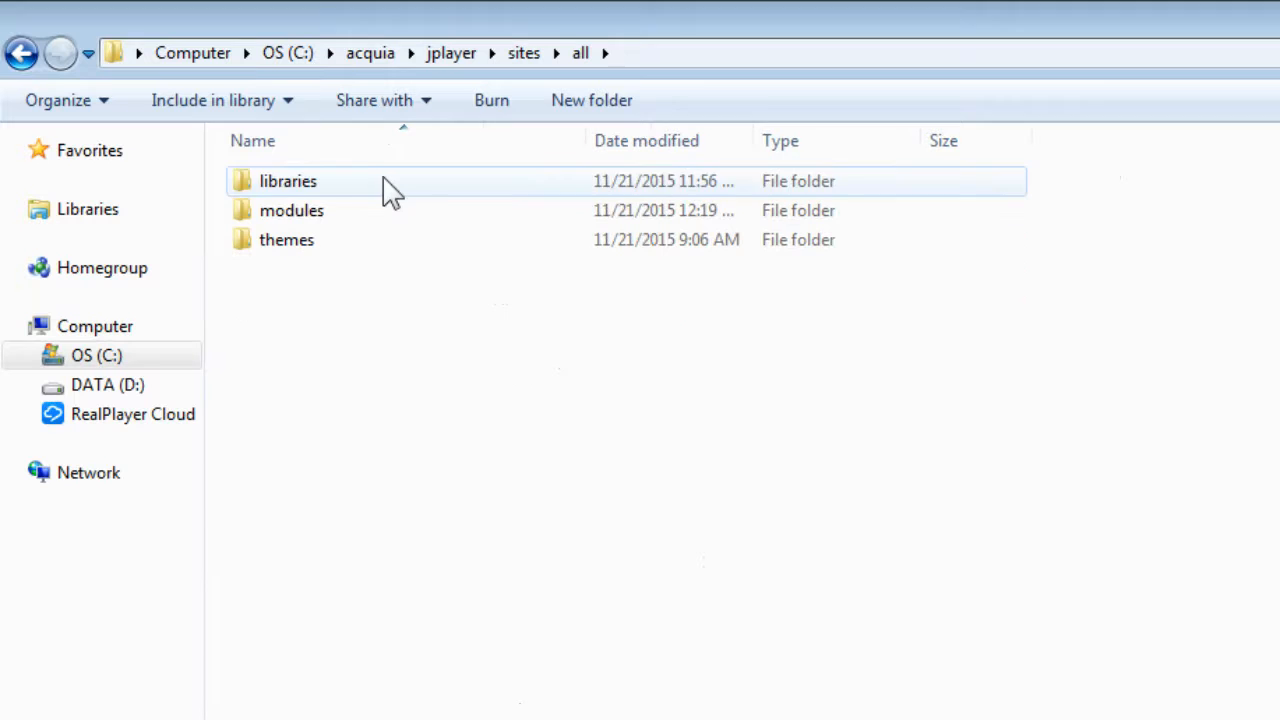
{"action": "double_click", "coordinate": [288, 180]}
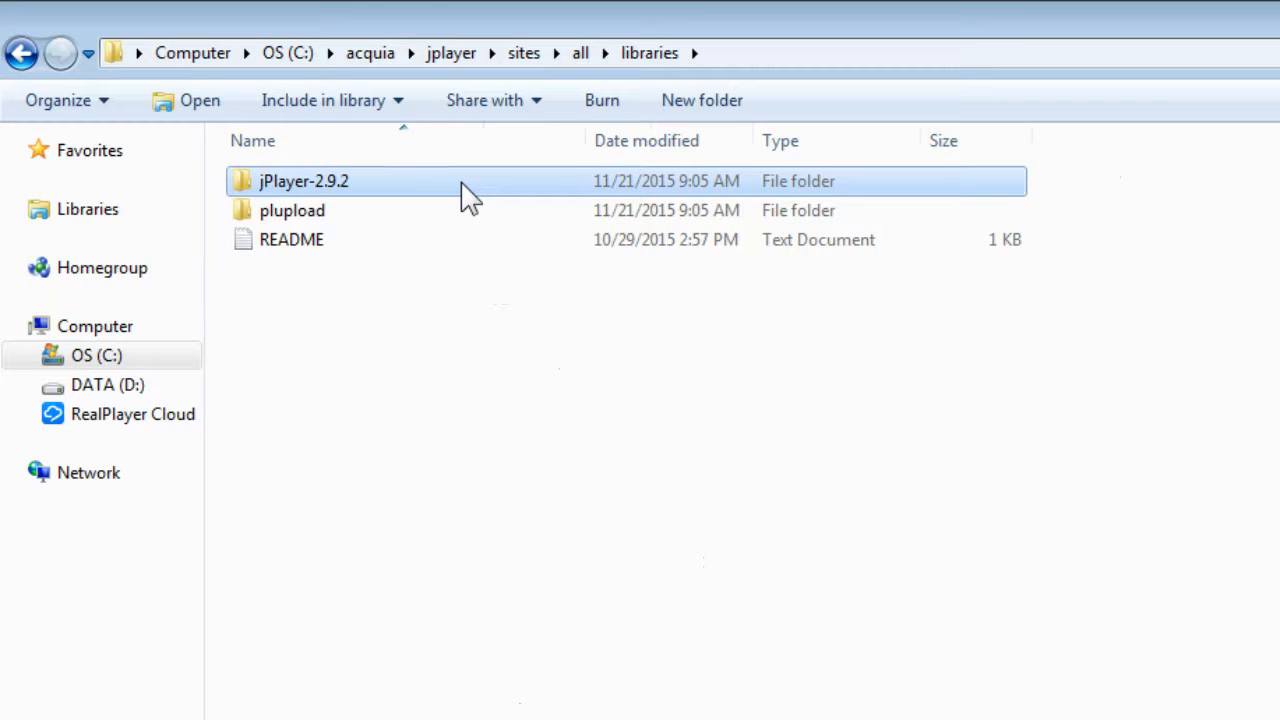
{"action": "double_click", "coordinate": [304, 180]}
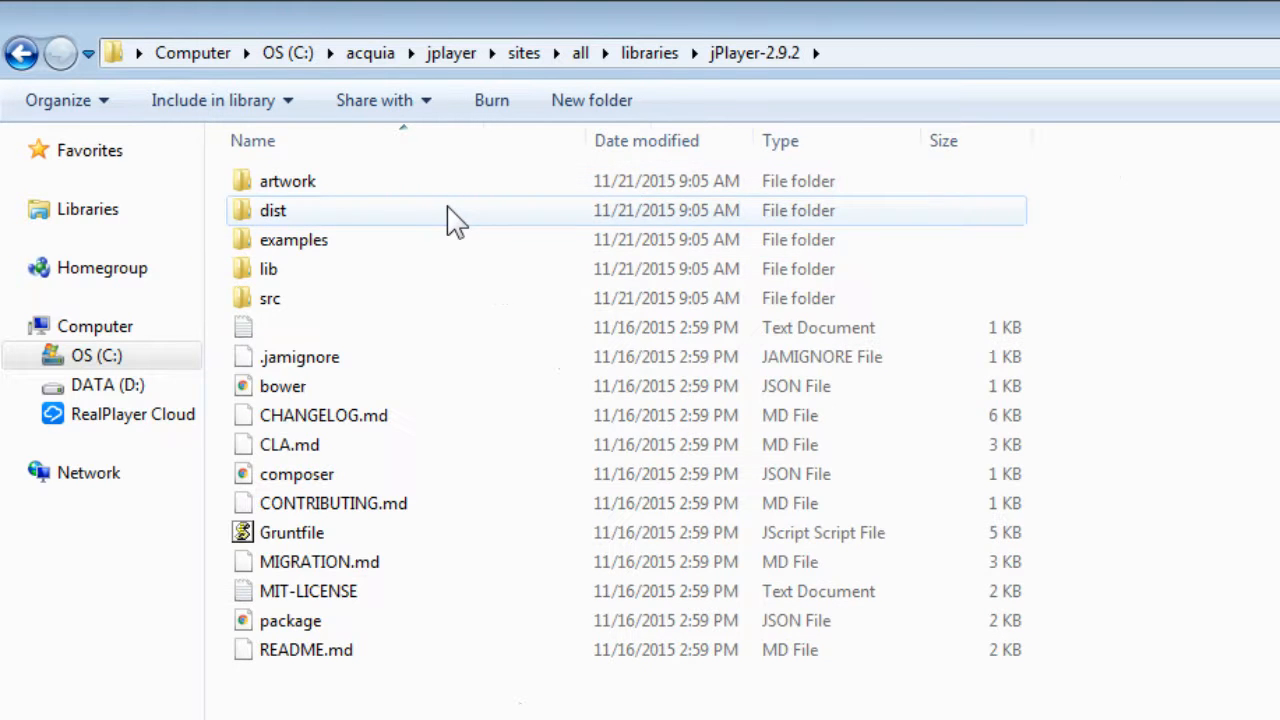
{"action": "double_click", "coordinate": [272, 210]}
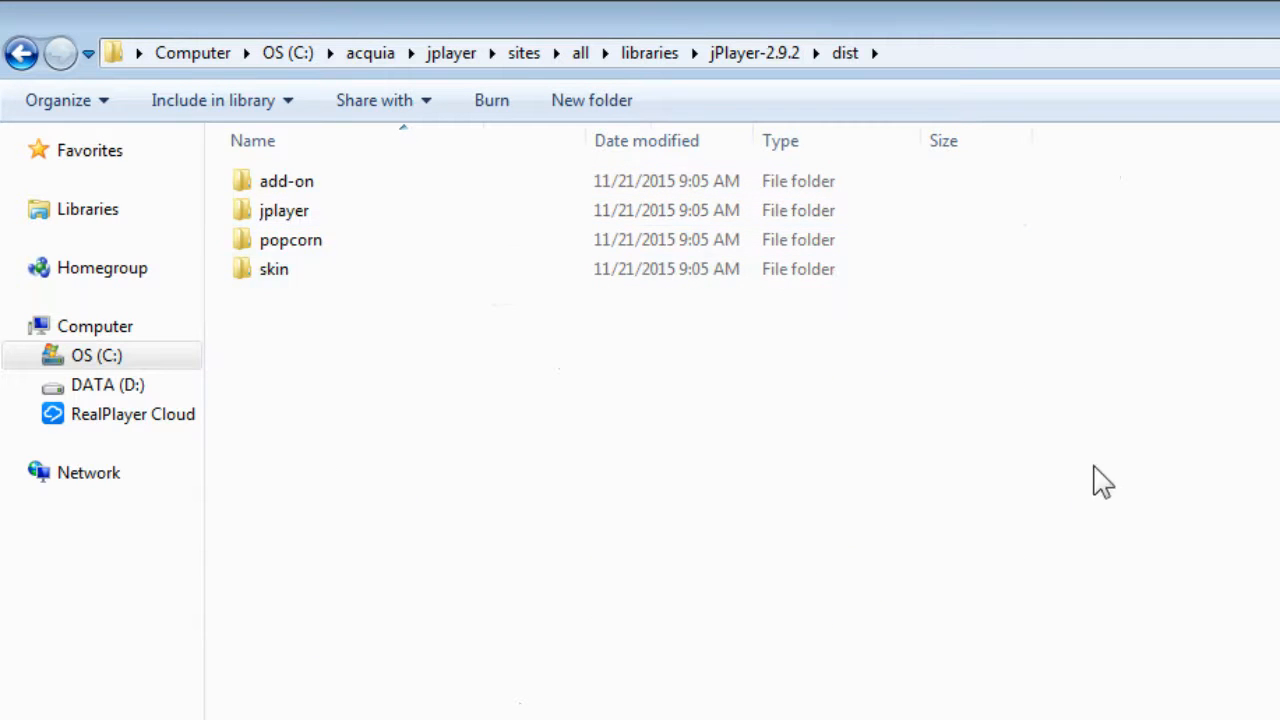
{"action": "left_click", "coordinate": [284, 210]}
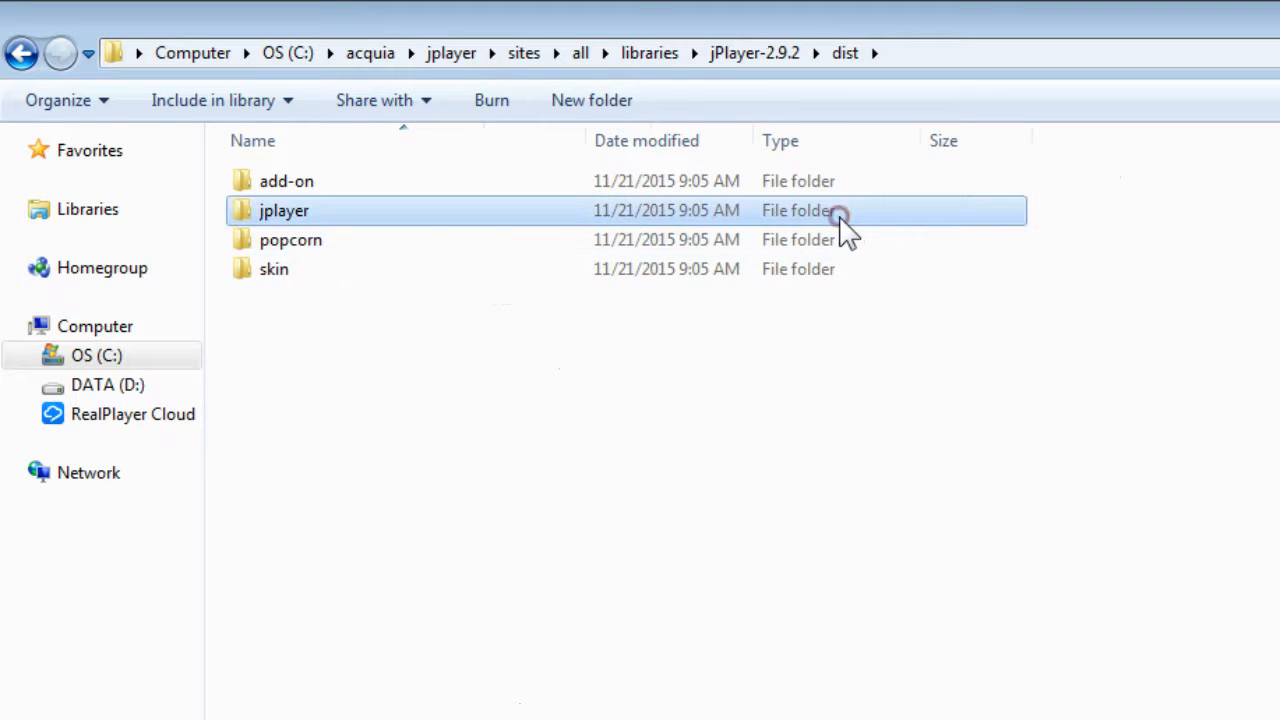
{"action": "left_click", "coordinate": [284, 210]}
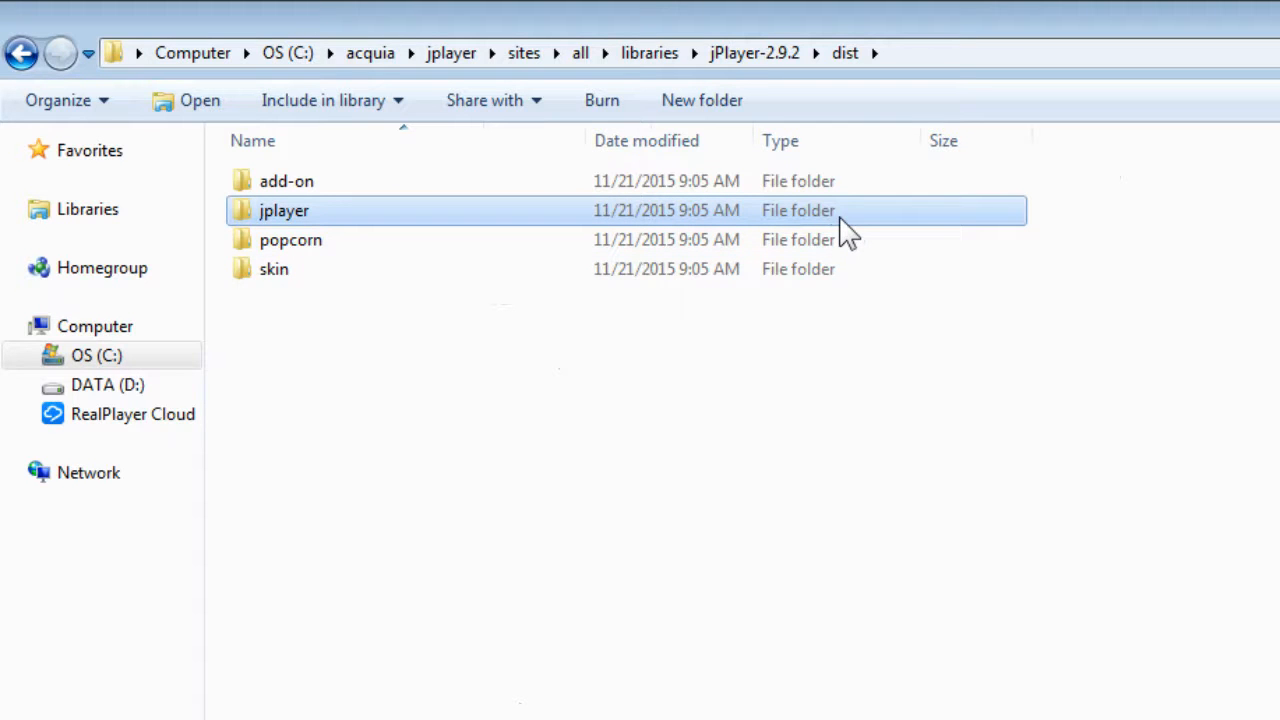
{"action": "mouse_move", "coordinate": [690, 30]}
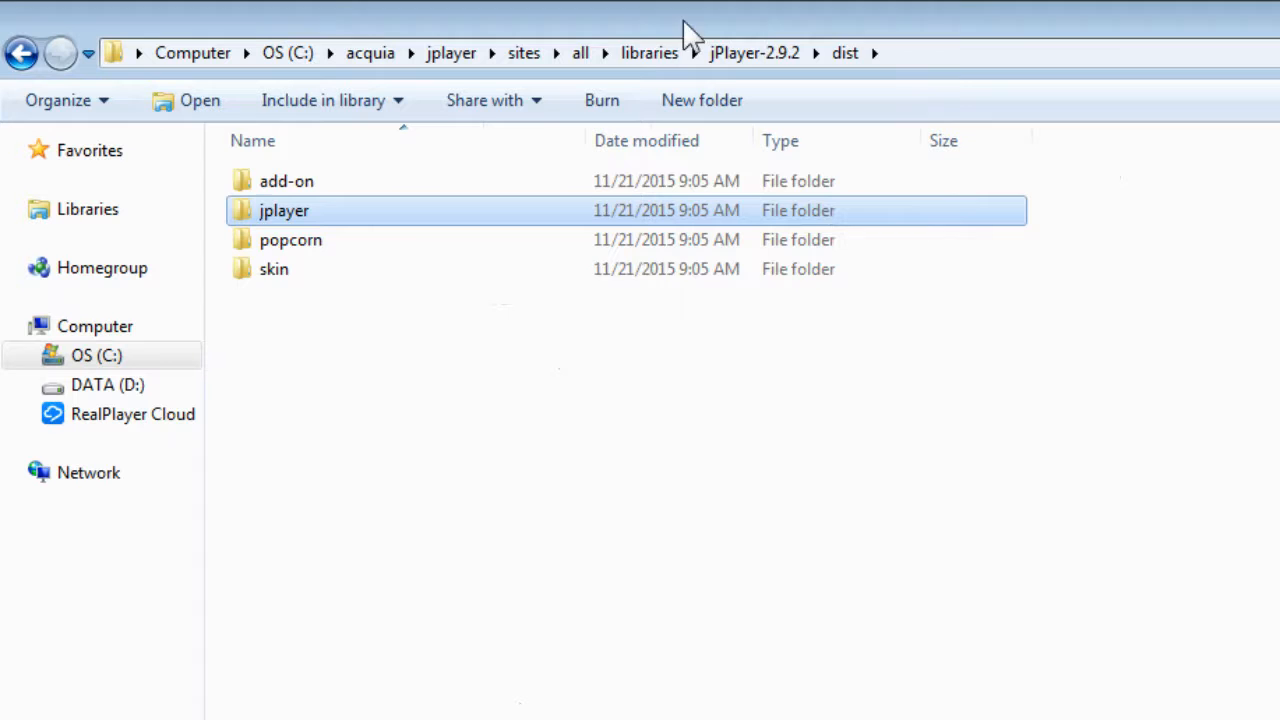
Step: Return to libraries and open the jplayer folder holding the jPlayer script and Flash files
{"action": "left_click", "coordinate": [648, 52]}
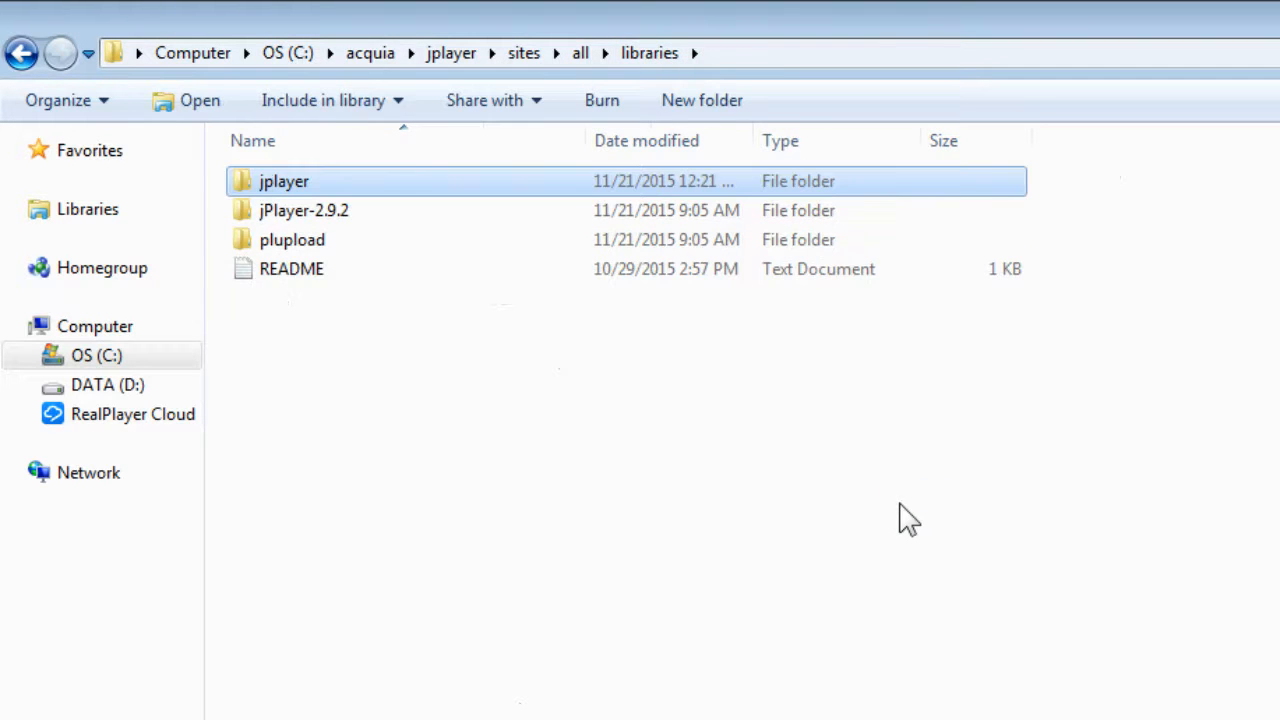
{"action": "left_click", "coordinate": [304, 210]}
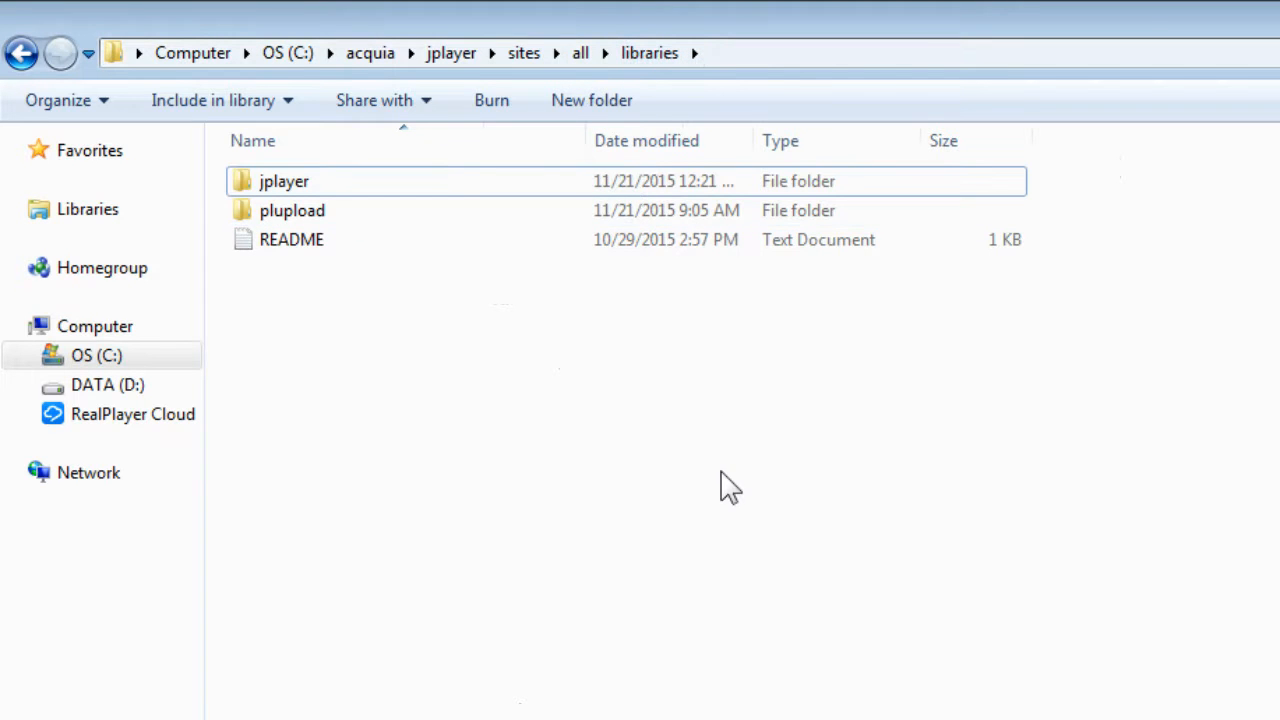
{"action": "left_click", "coordinate": [284, 180]}
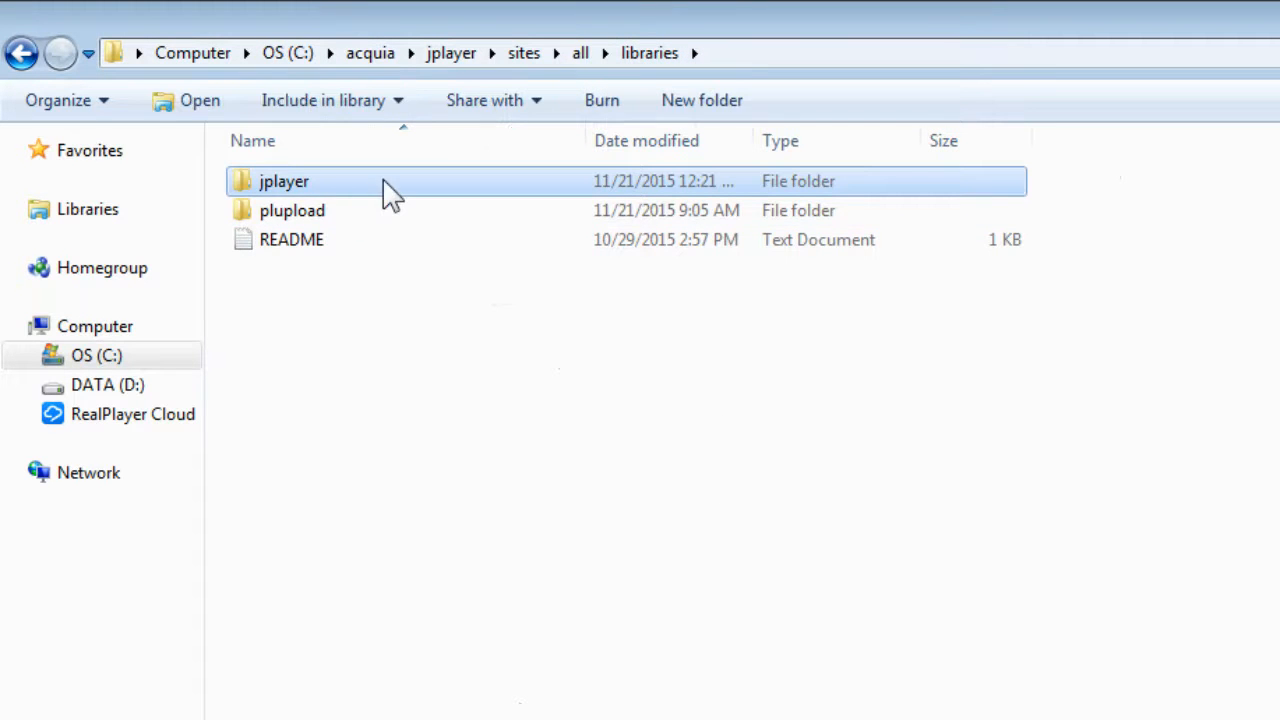
{"action": "double_click", "coordinate": [284, 180]}
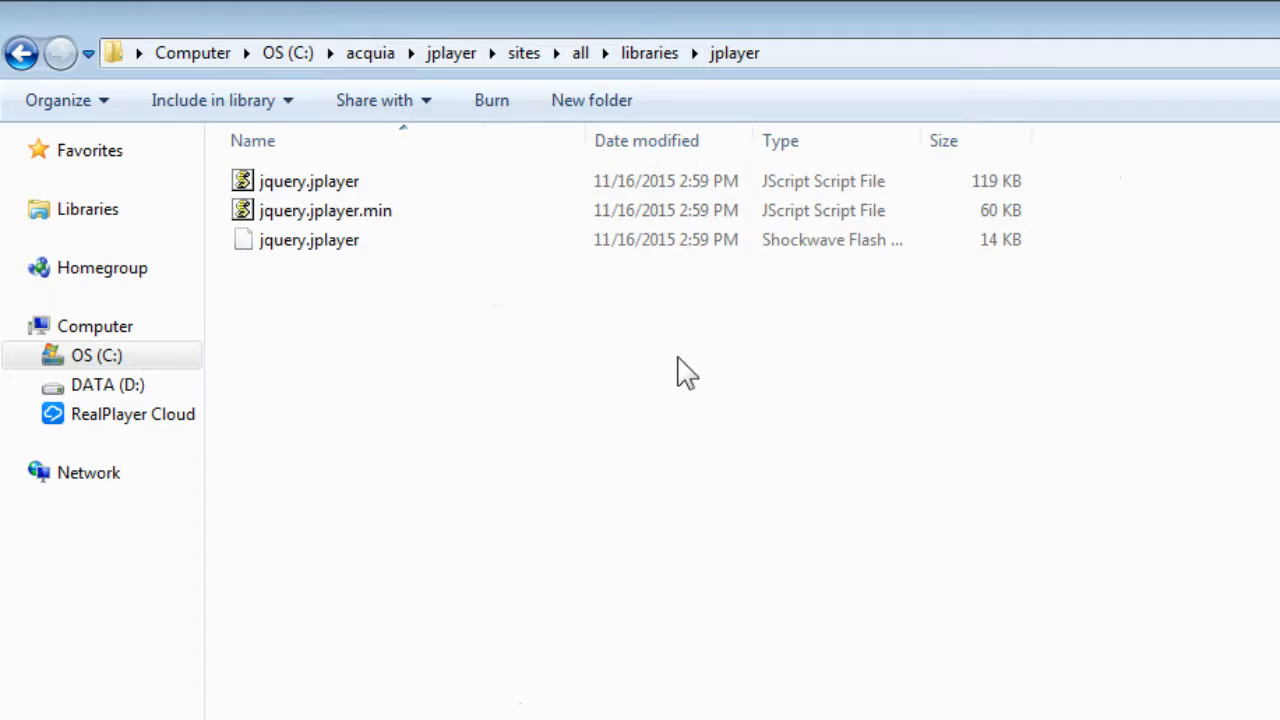
{"action": "mouse_move", "coordinate": [862, 400]}
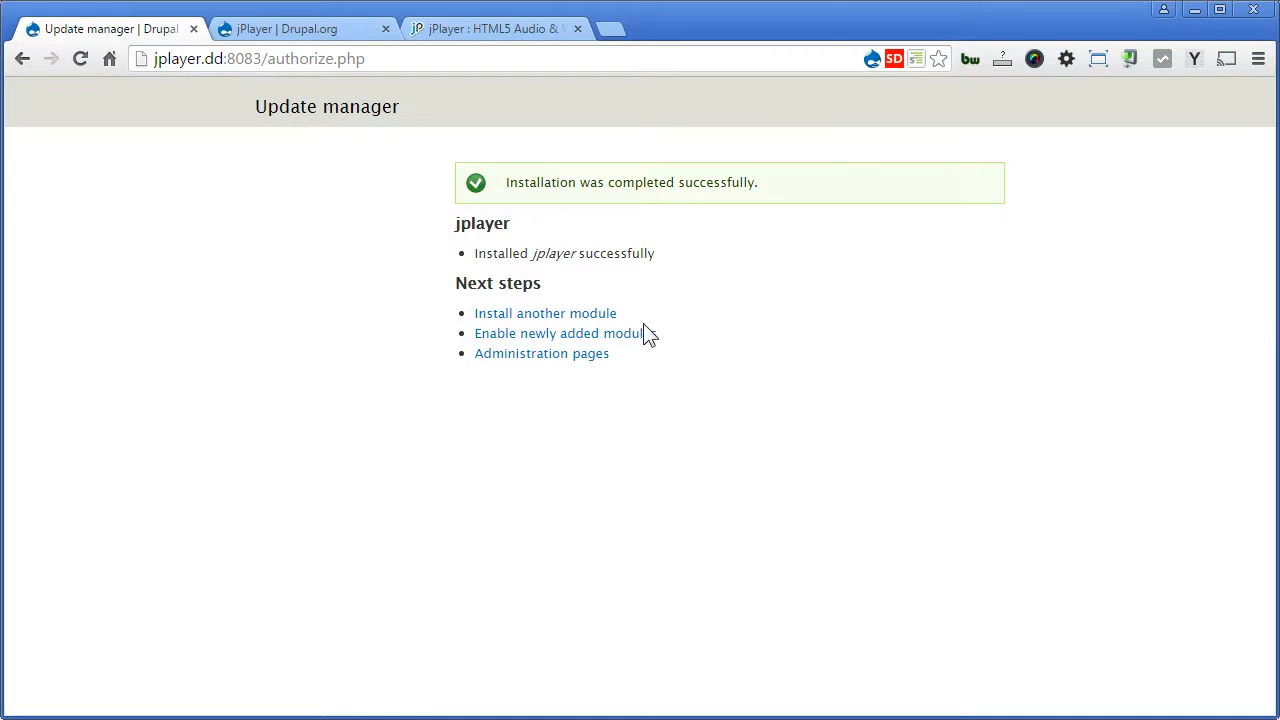
Step: Filter the module list for 'jplayer', switch jPlayer ON and save the configuration
{"action": "left_click", "coordinate": [556, 332]}
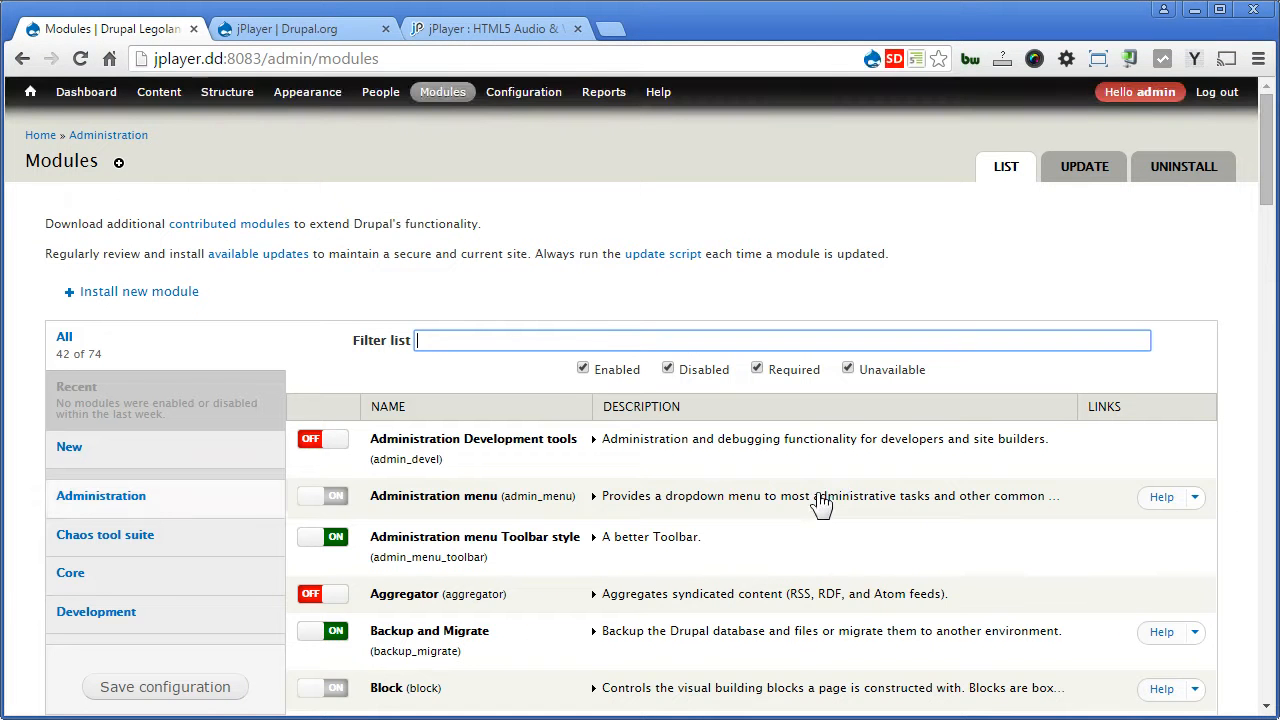
{"action": "type", "text": "jplayer"}
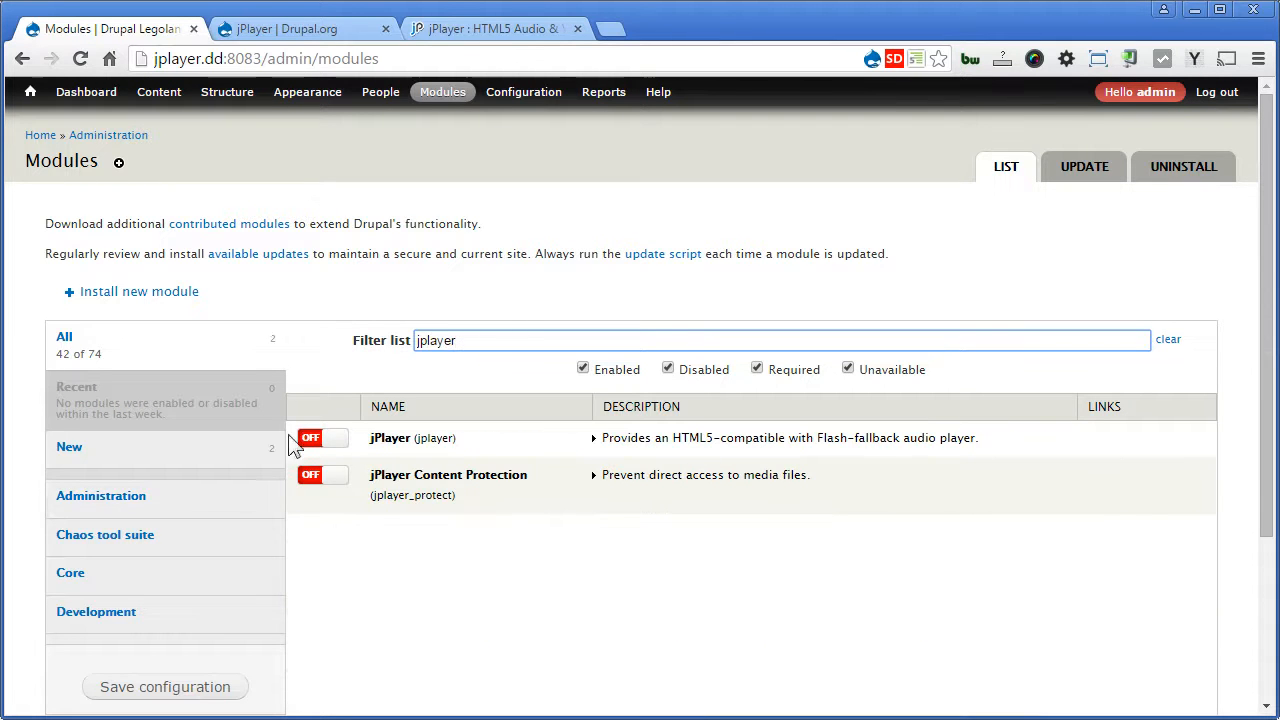
{"action": "left_click", "coordinate": [322, 438]}
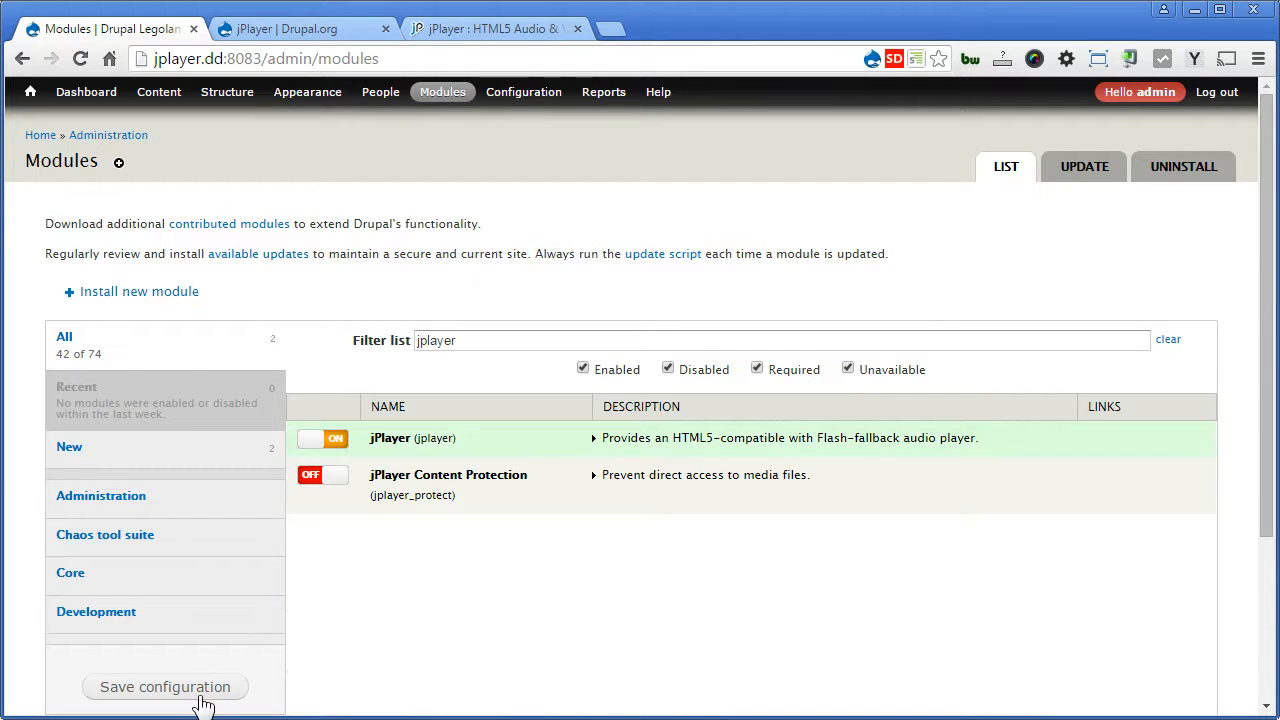
{"action": "left_click", "coordinate": [164, 688]}
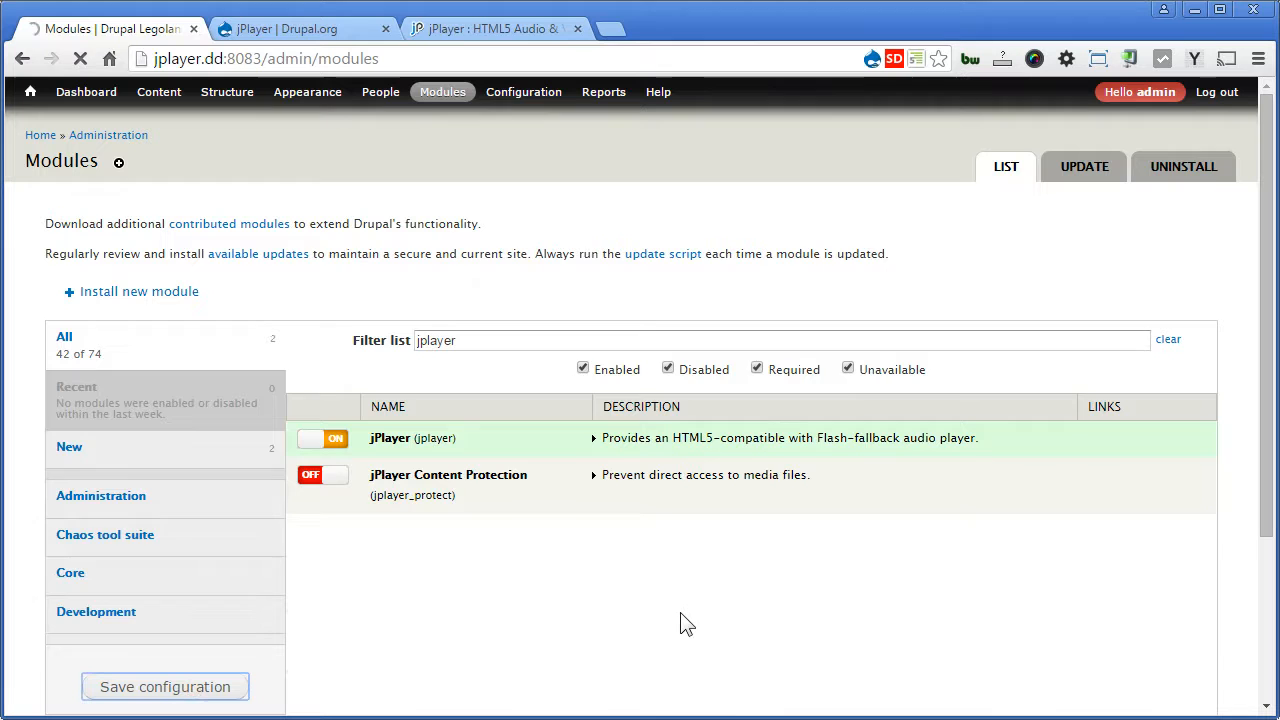
{"action": "left_click", "coordinate": [164, 688]}
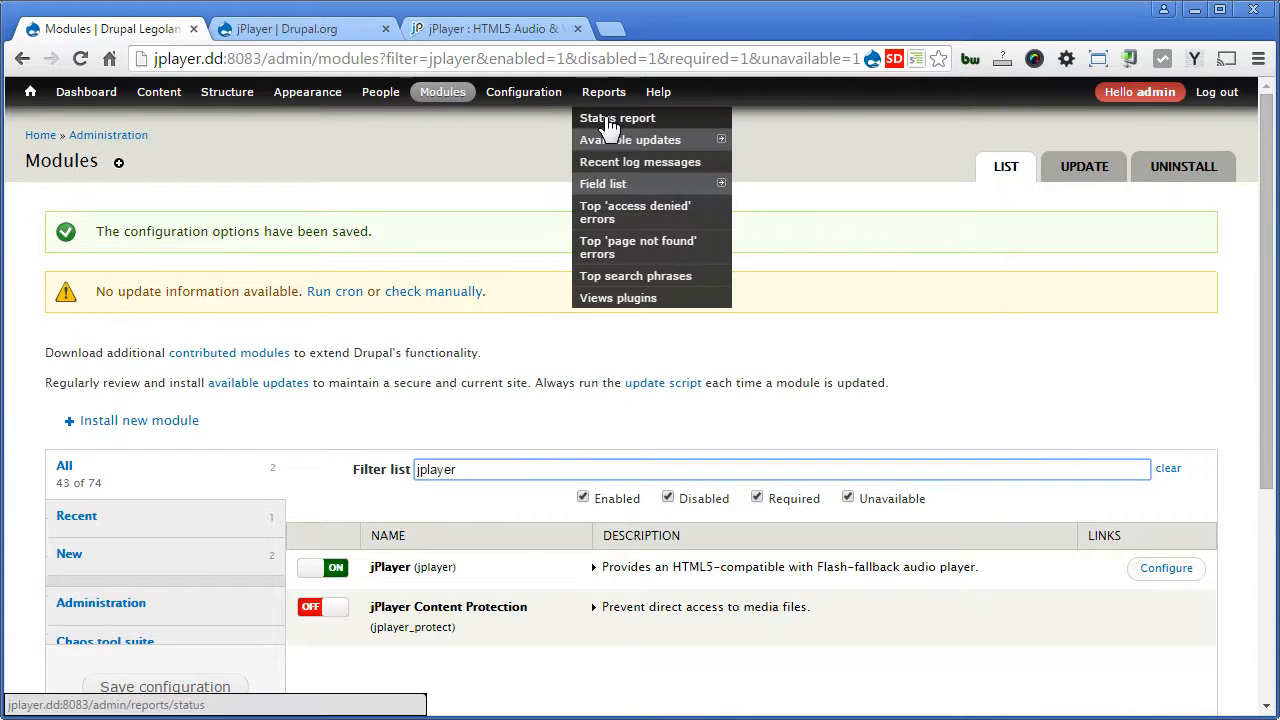
Step: View the status report's jPlayer row showing the library as not found
{"action": "left_click", "coordinate": [616, 118]}
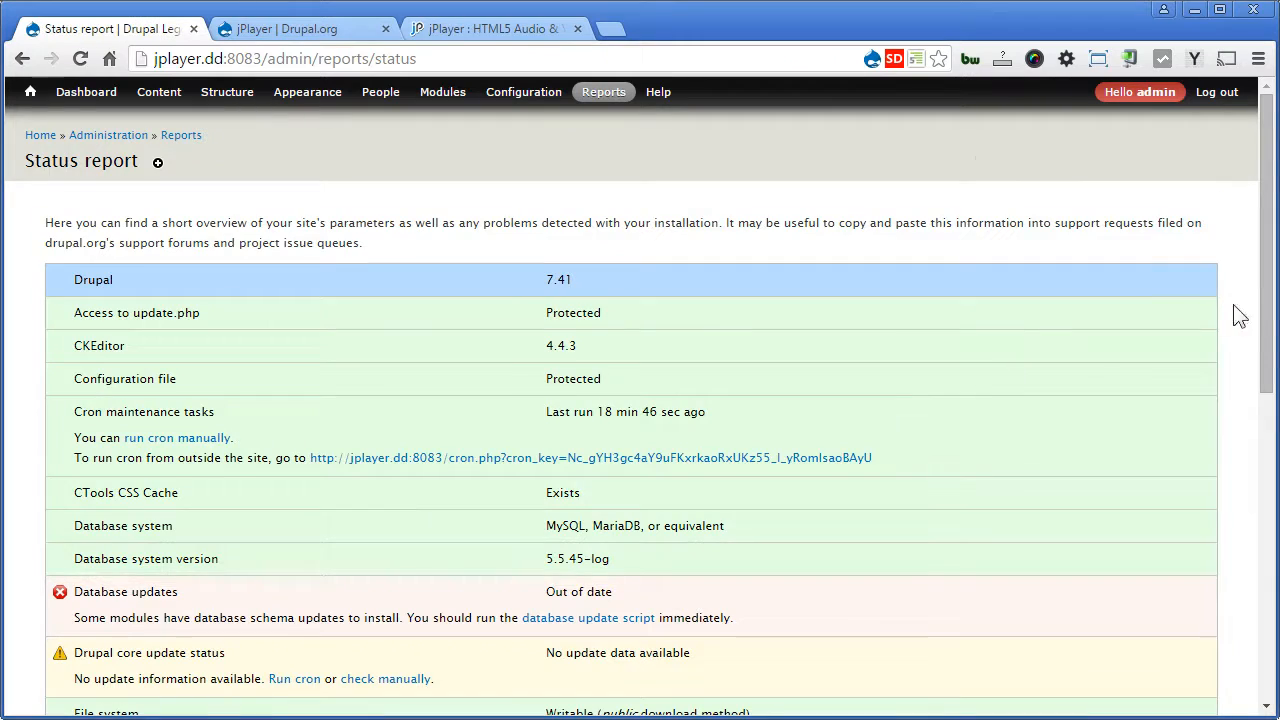
{"action": "scroll", "scroll_direction": "down", "scroll_amount": 3}
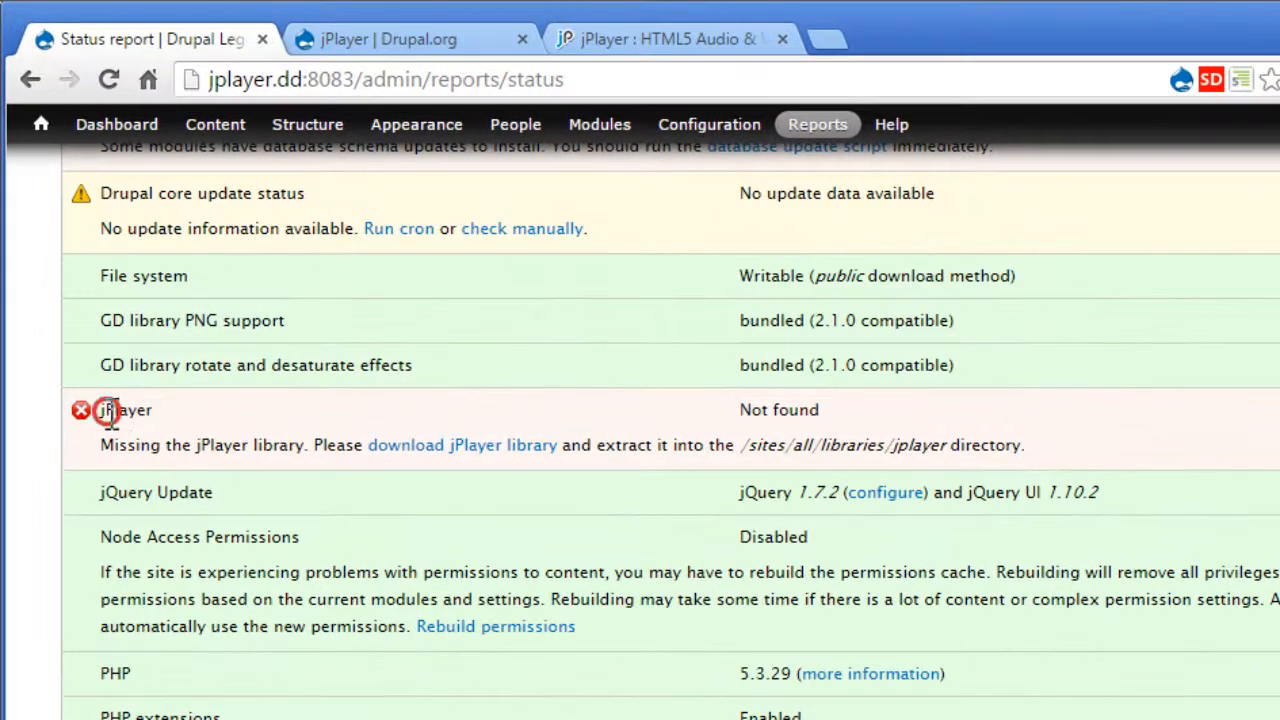
{"action": "double_click", "coordinate": [124, 410]}
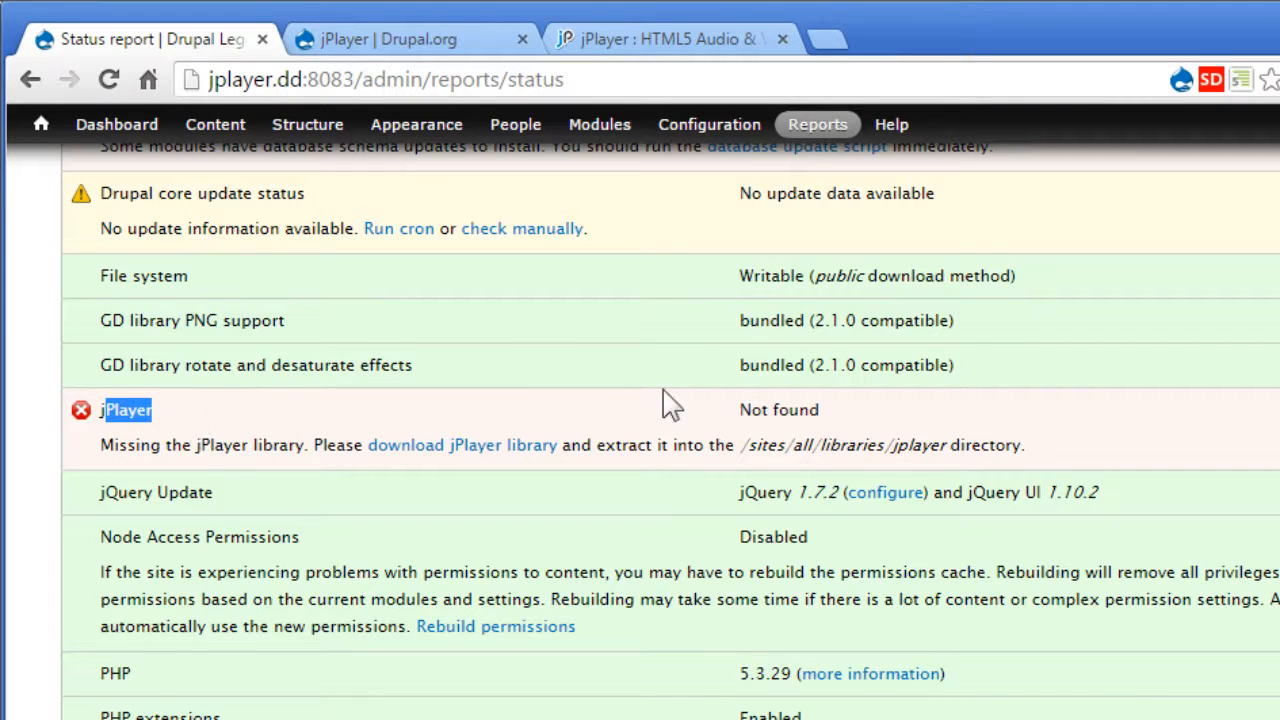
{"action": "double_click", "coordinate": [778, 408]}
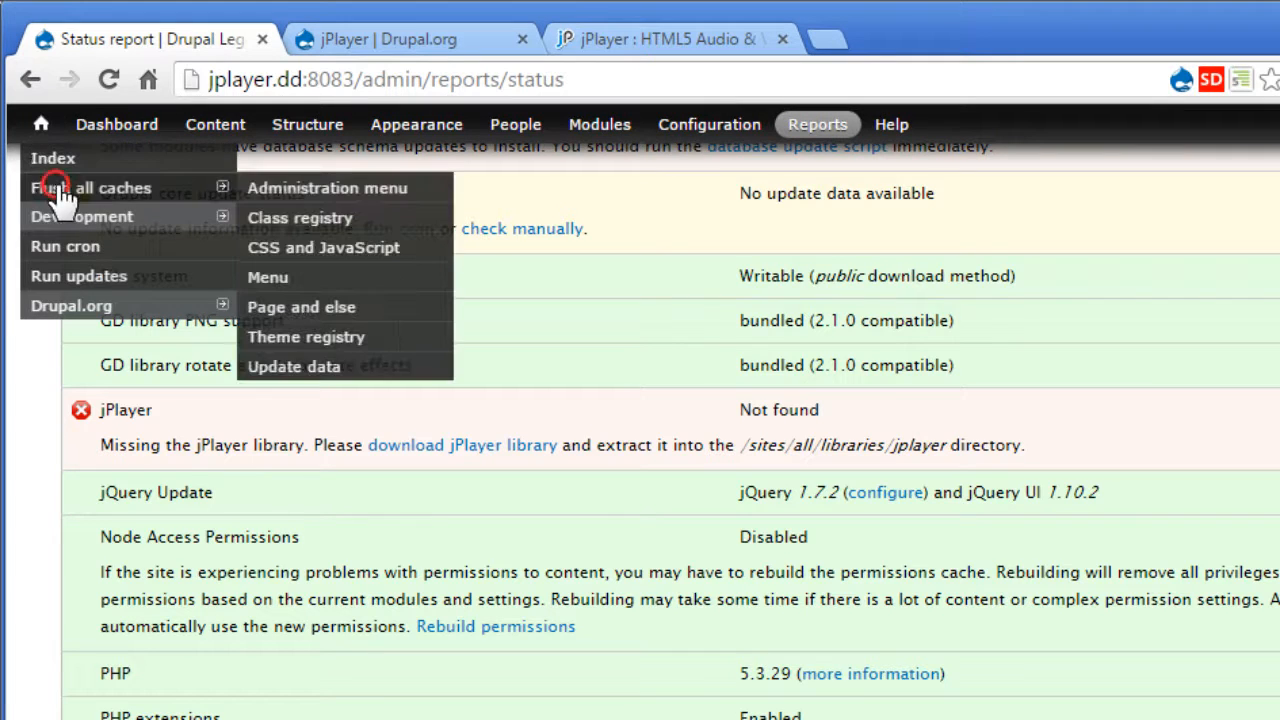
Step: Flush all site caches and review the regenerated status report
{"action": "left_click", "coordinate": [88, 188]}
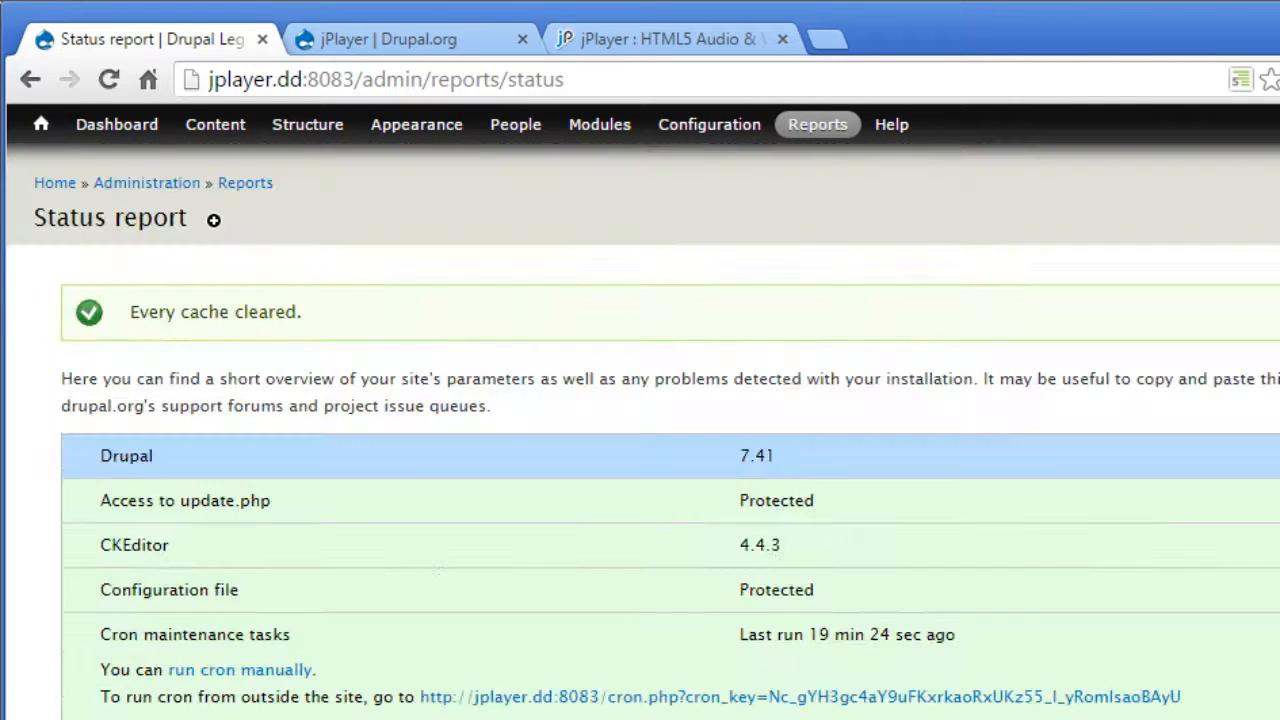
{"action": "scroll", "scroll_direction": "down", "scroll_amount": 3}
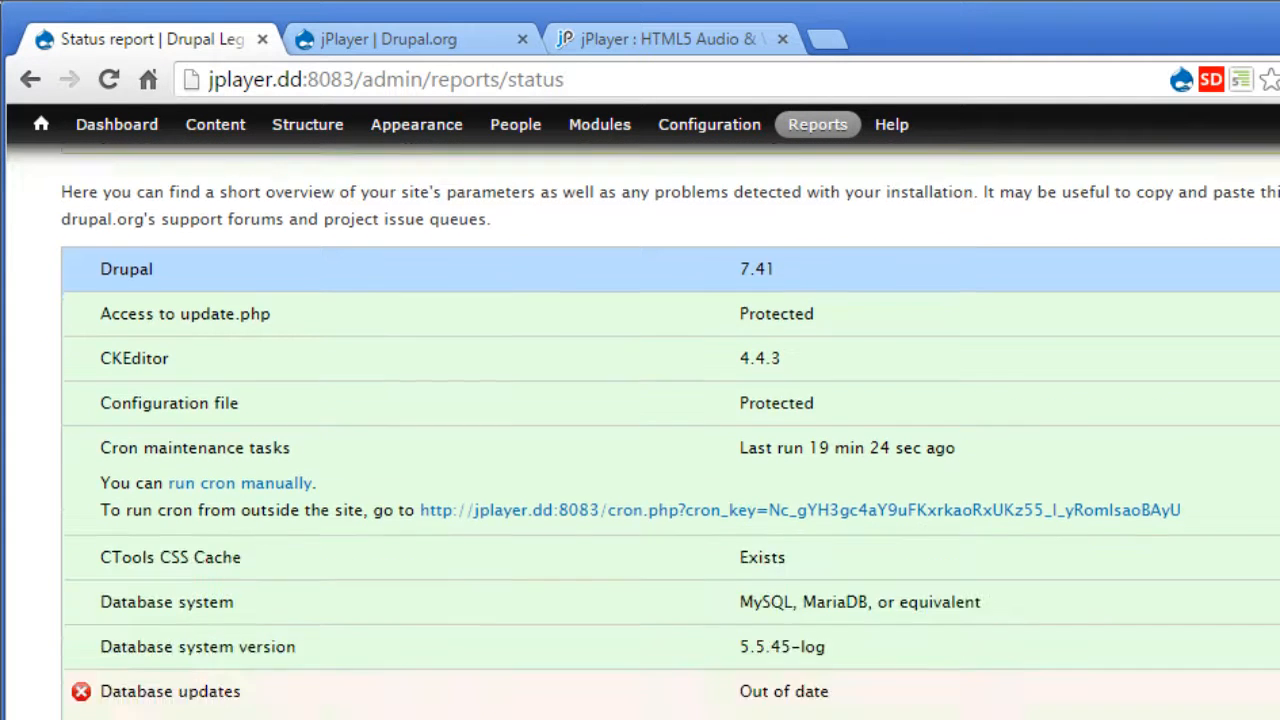
{"action": "scroll", "scroll_direction": "down", "scroll_amount": 3}
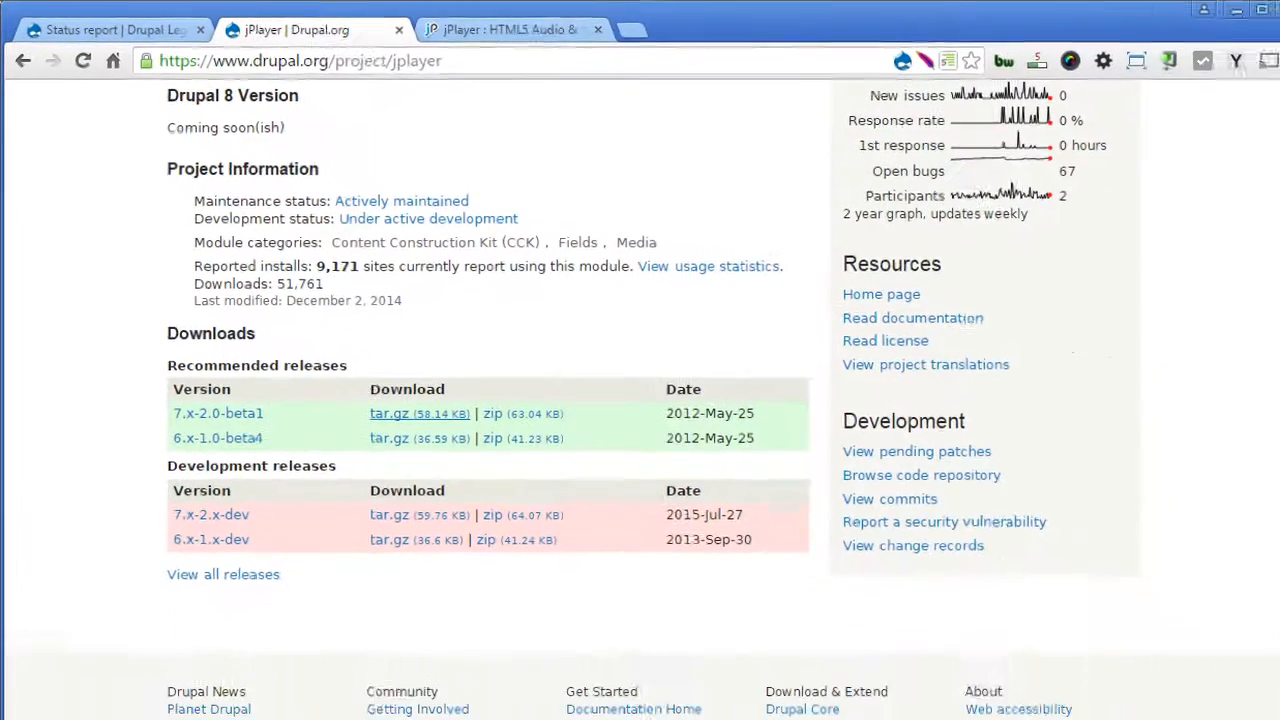
Step: Open the jPlayer open-issues list and the 'Install doesn't work with 2.9.2' issue
{"action": "scroll", "scroll_direction": "up", "scroll_amount": 3}
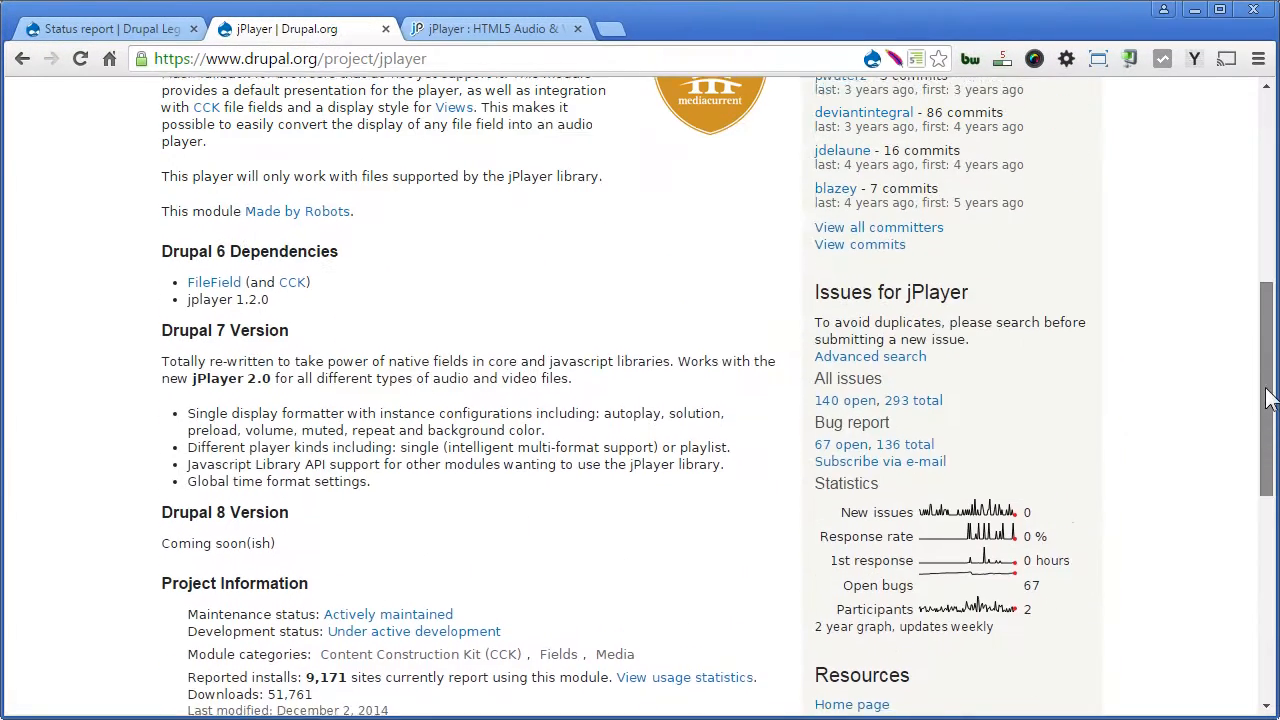
{"action": "left_click", "coordinate": [878, 400]}
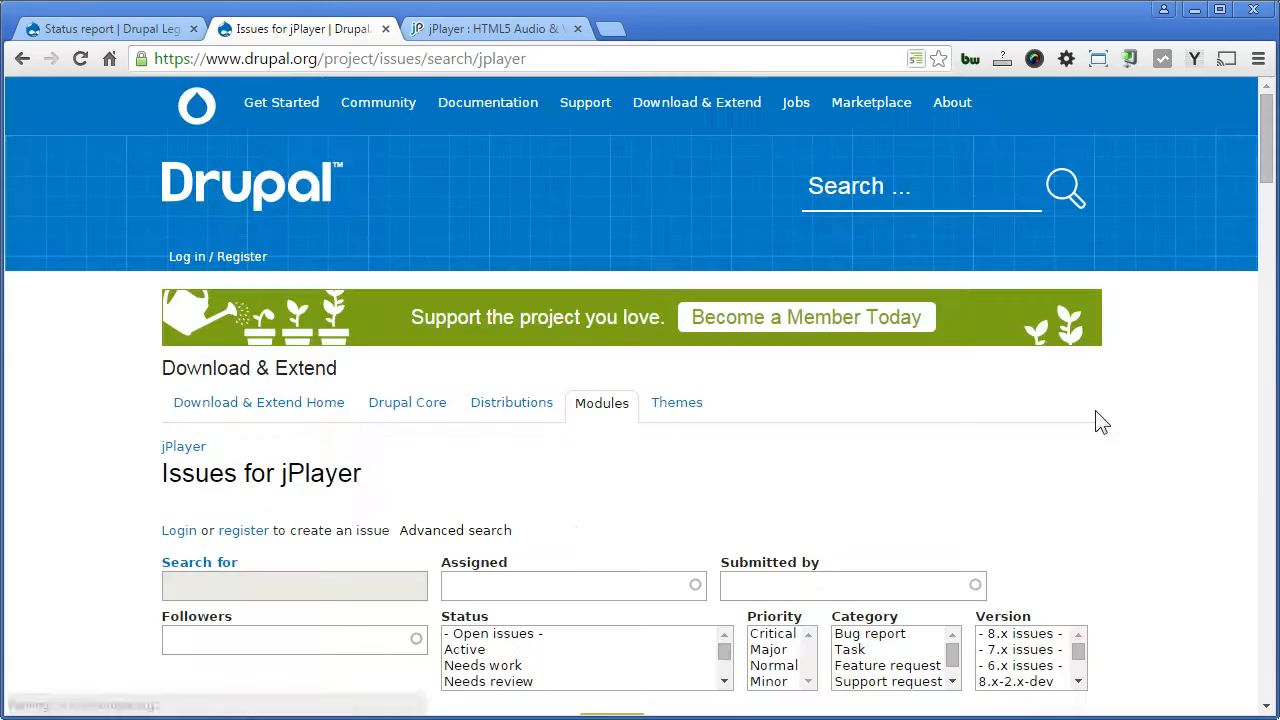
{"action": "scroll", "scroll_direction": "down", "scroll_amount": 3}
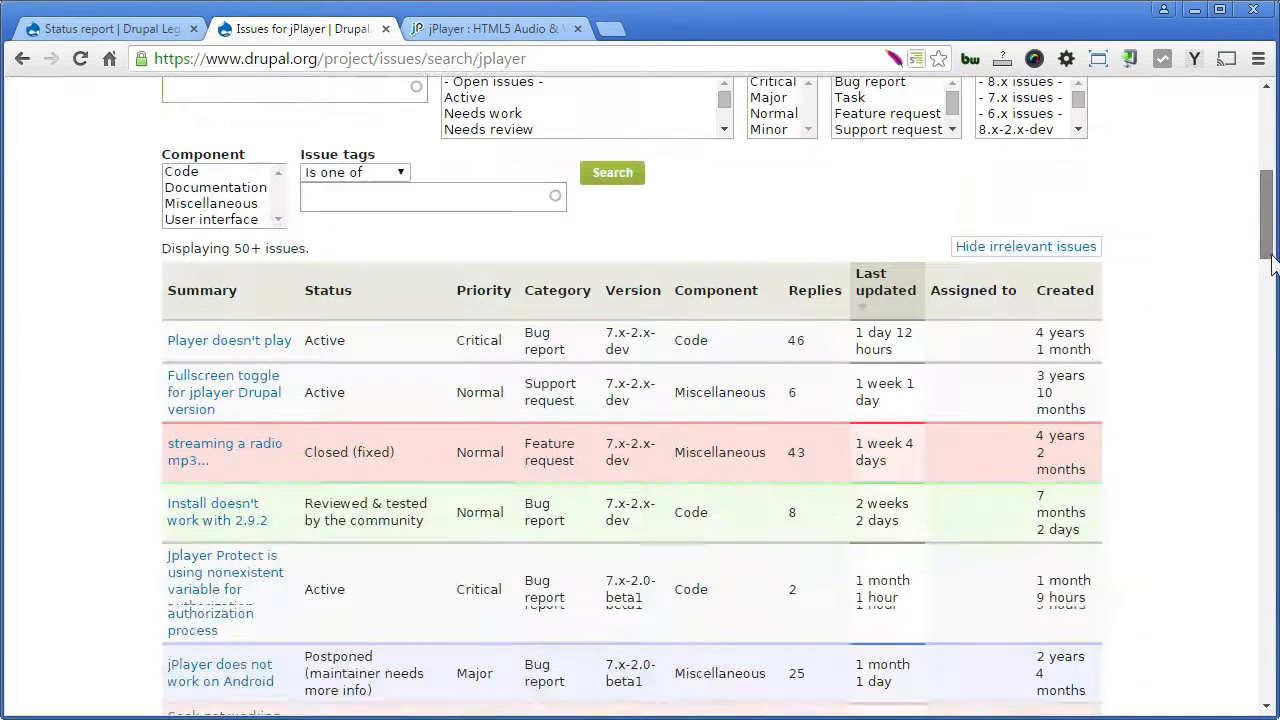
{"action": "scroll", "scroll_direction": "down", "scroll_amount": 3}
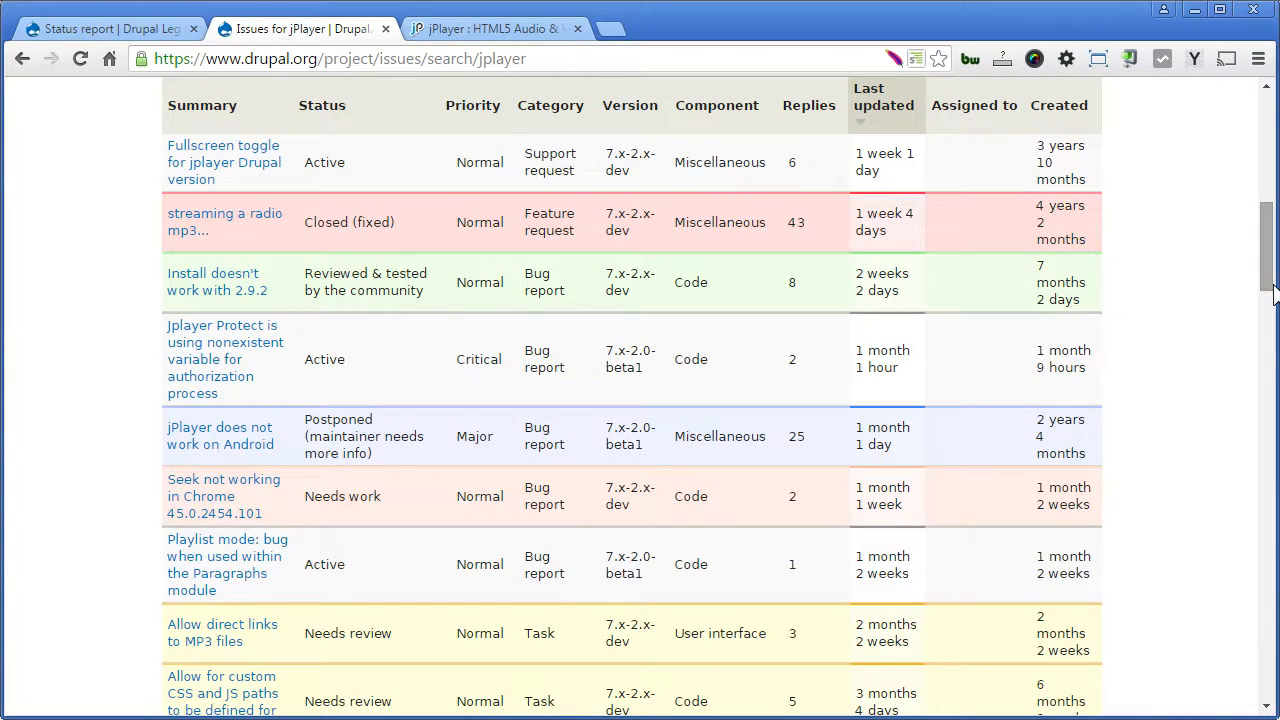
{"action": "mouse_move", "coordinate": [216, 282]}
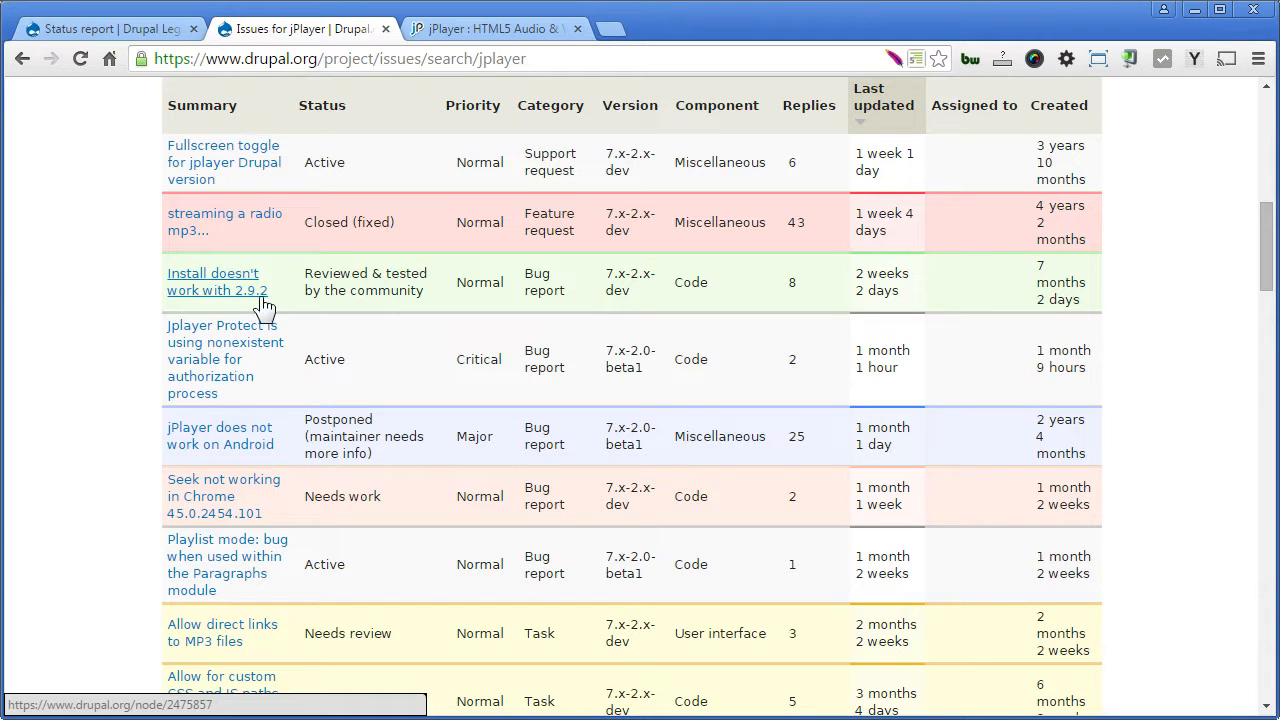
{"action": "left_click", "coordinate": [216, 280]}
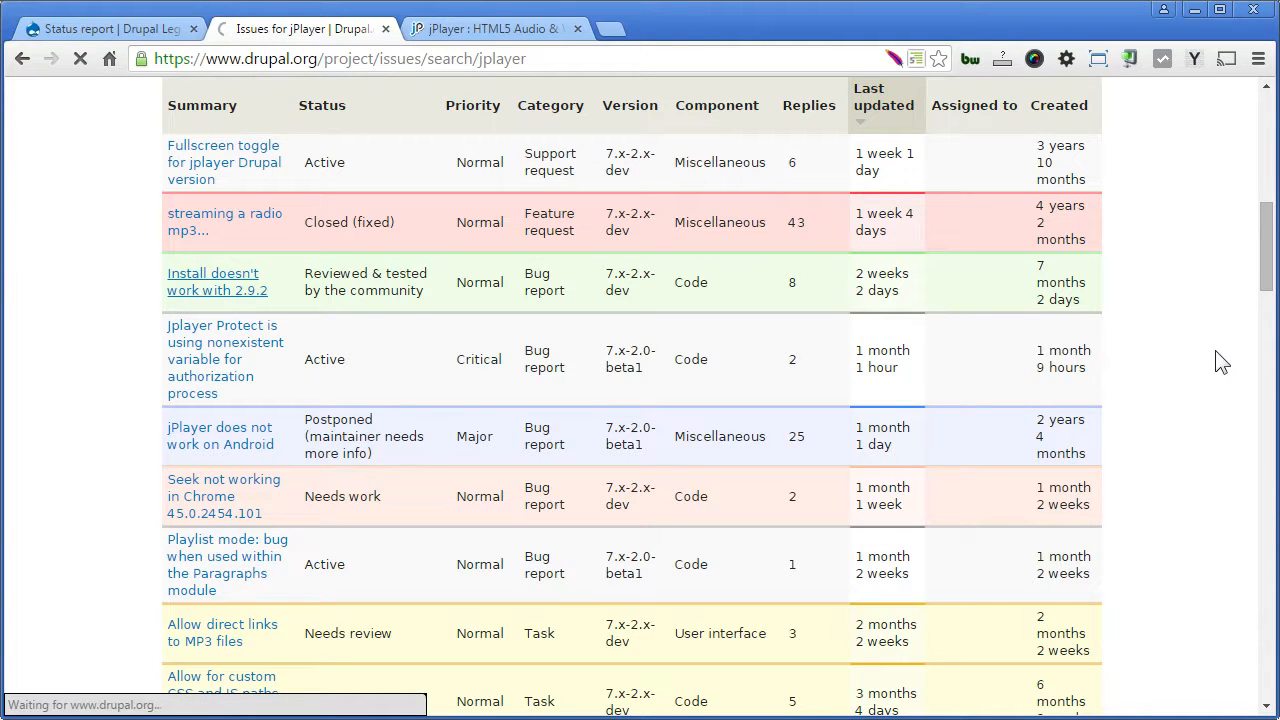
Step: Scroll the issue to comment #1 explaining how to edit the min file's first line
{"action": "left_click", "coordinate": [216, 282]}
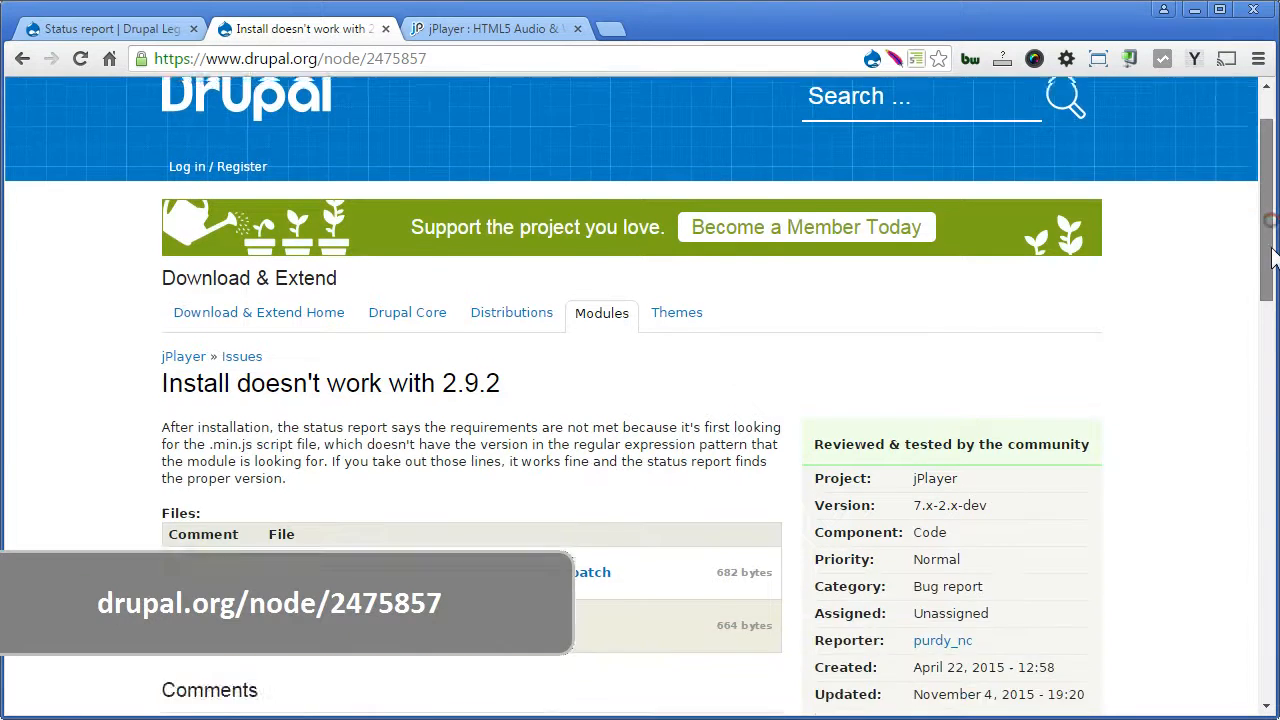
{"action": "scroll", "scroll_direction": "down", "scroll_amount": 3}
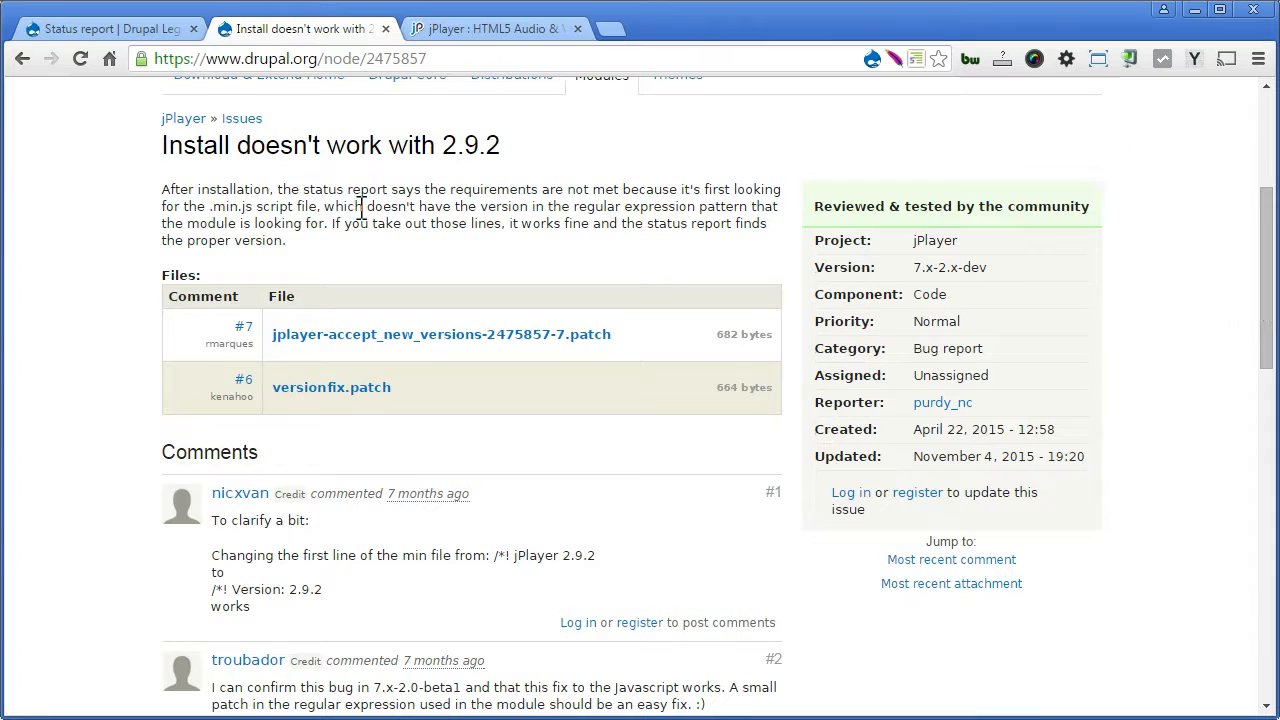
{"action": "mouse_move", "coordinate": [664, 244]}
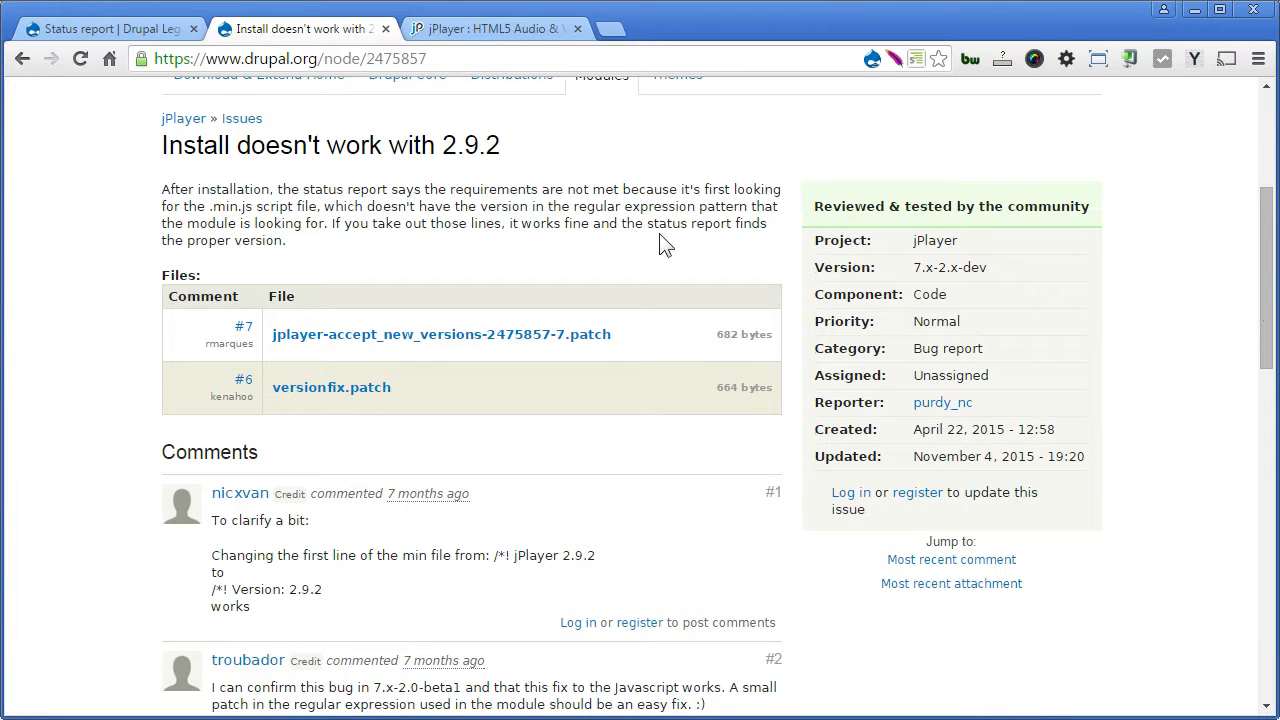
{"action": "mouse_move", "coordinate": [764, 512]}
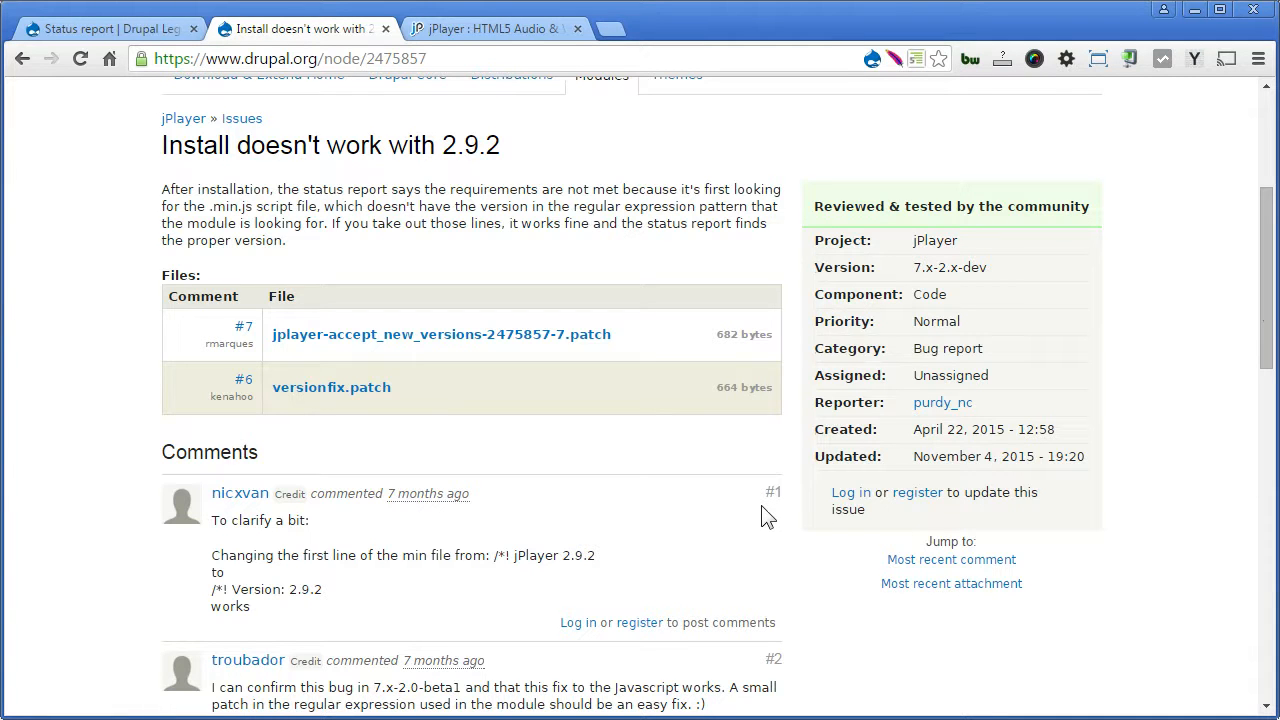
{"action": "scroll", "scroll_direction": "down", "scroll_amount": 3}
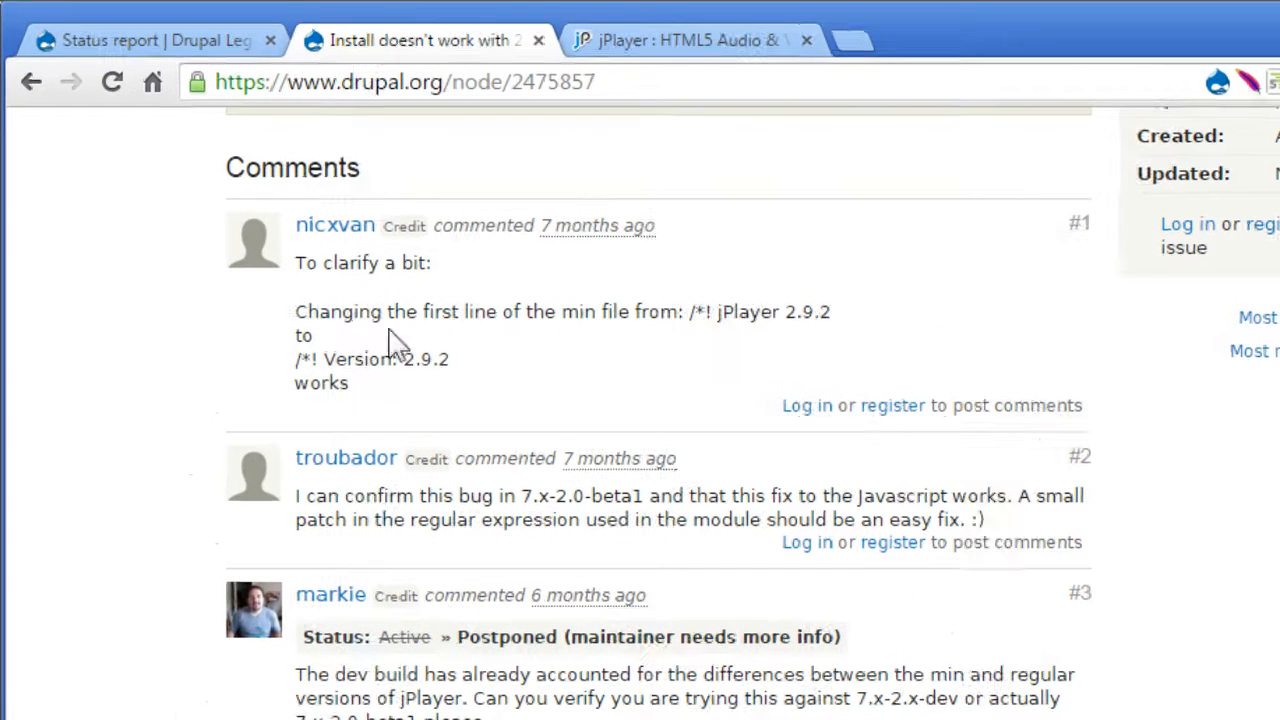
{"action": "mouse_move", "coordinate": [644, 312]}
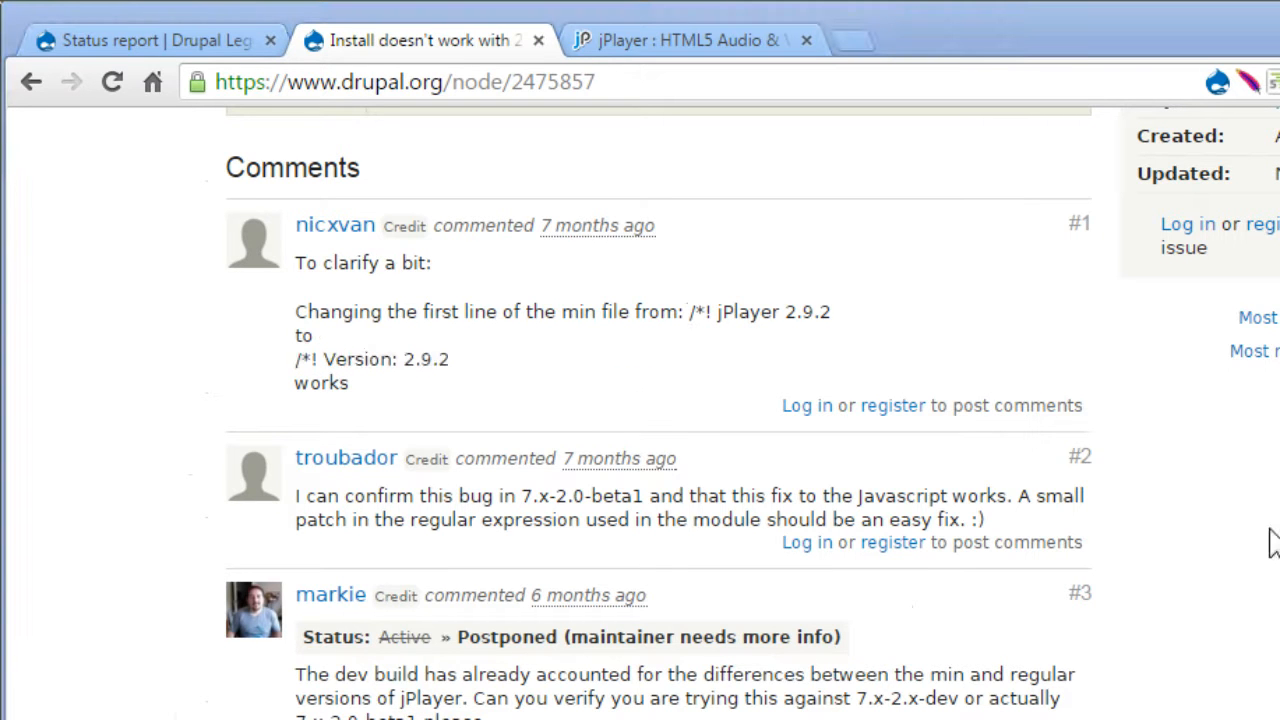
{"action": "mouse_move", "coordinate": [848, 328]}
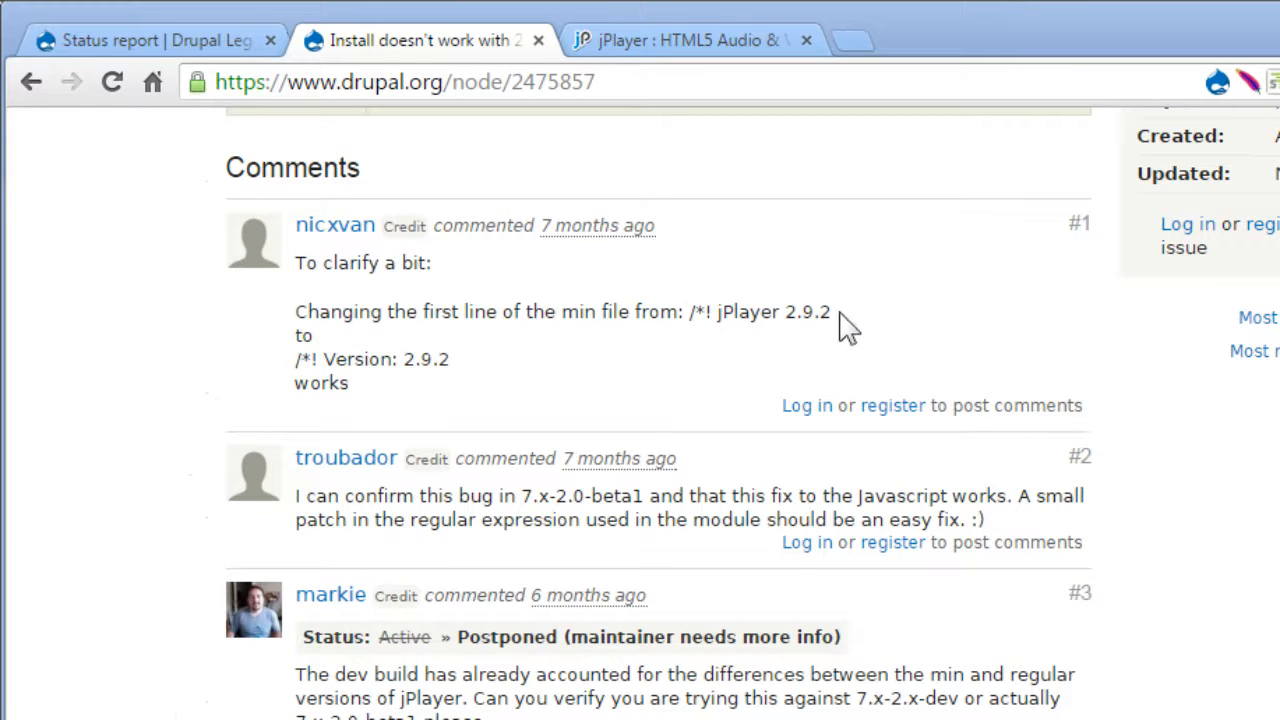
{"action": "mouse_move", "coordinate": [470, 376]}
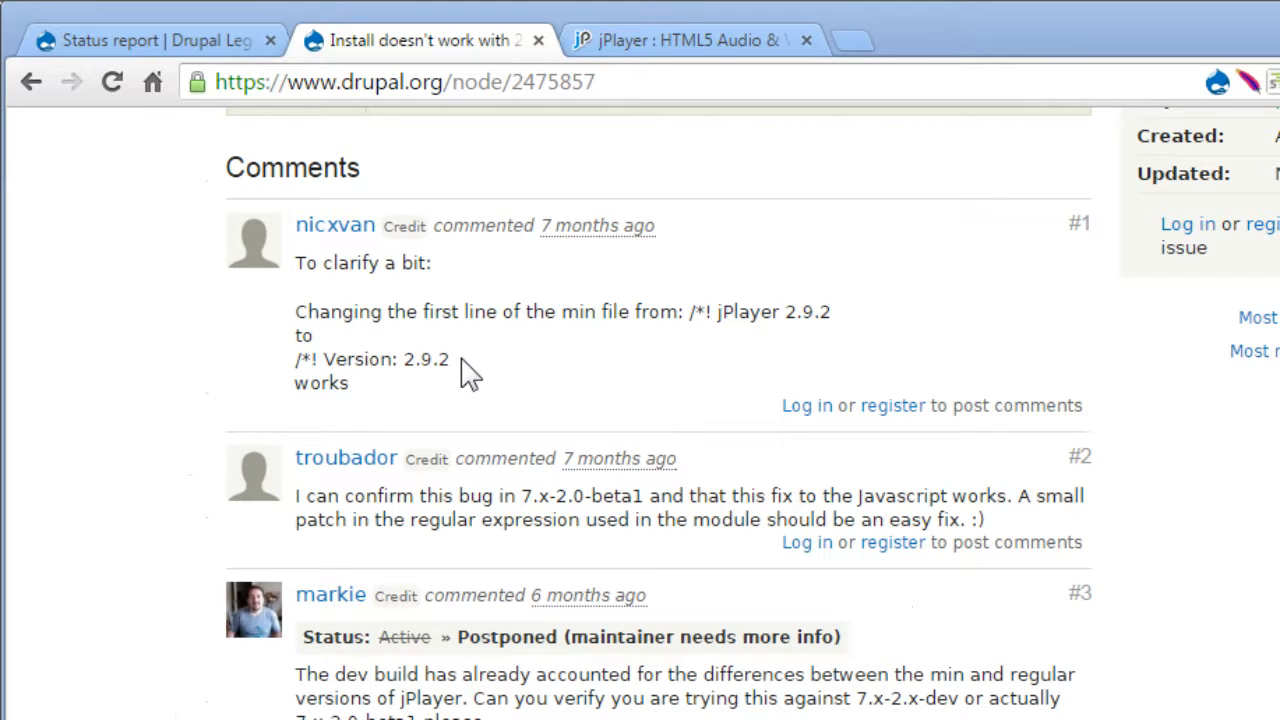
{"action": "mouse_move", "coordinate": [300, 370]}
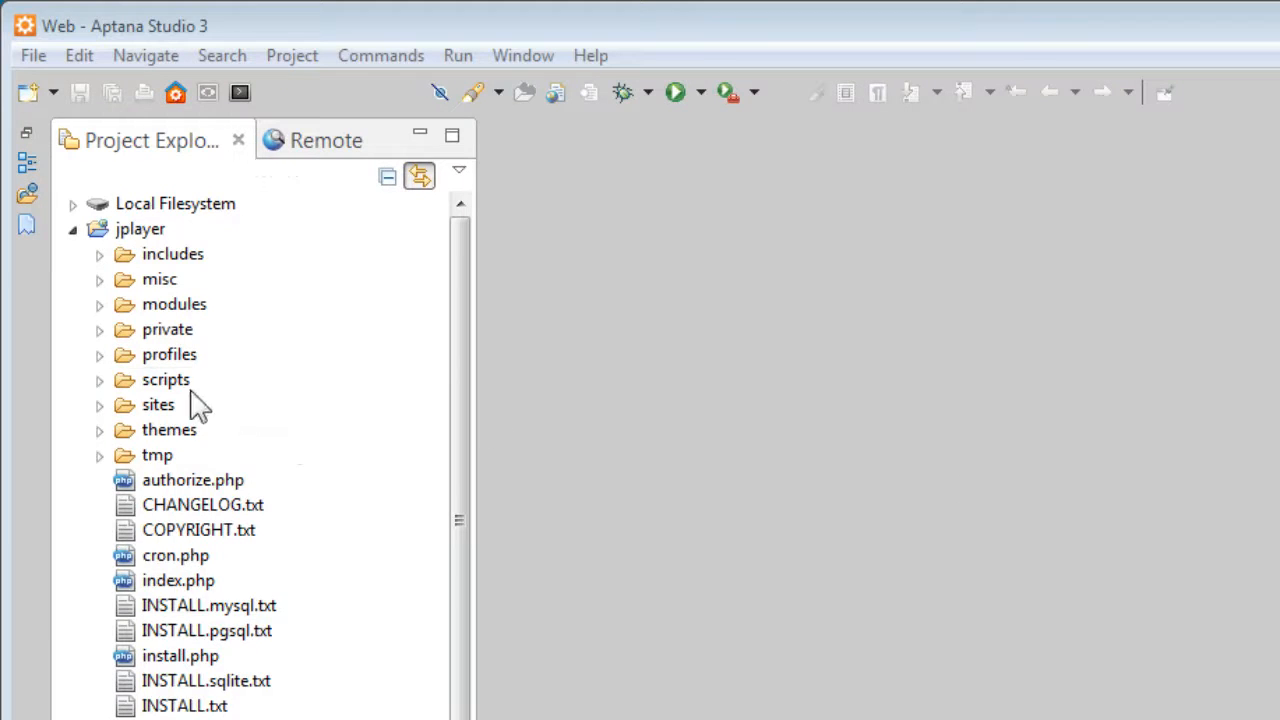
Step: Expand sites/all/libraries/jplayer in Project Explorer and select jquery.jplayer.min.js
{"action": "left_click", "coordinate": [100, 404]}
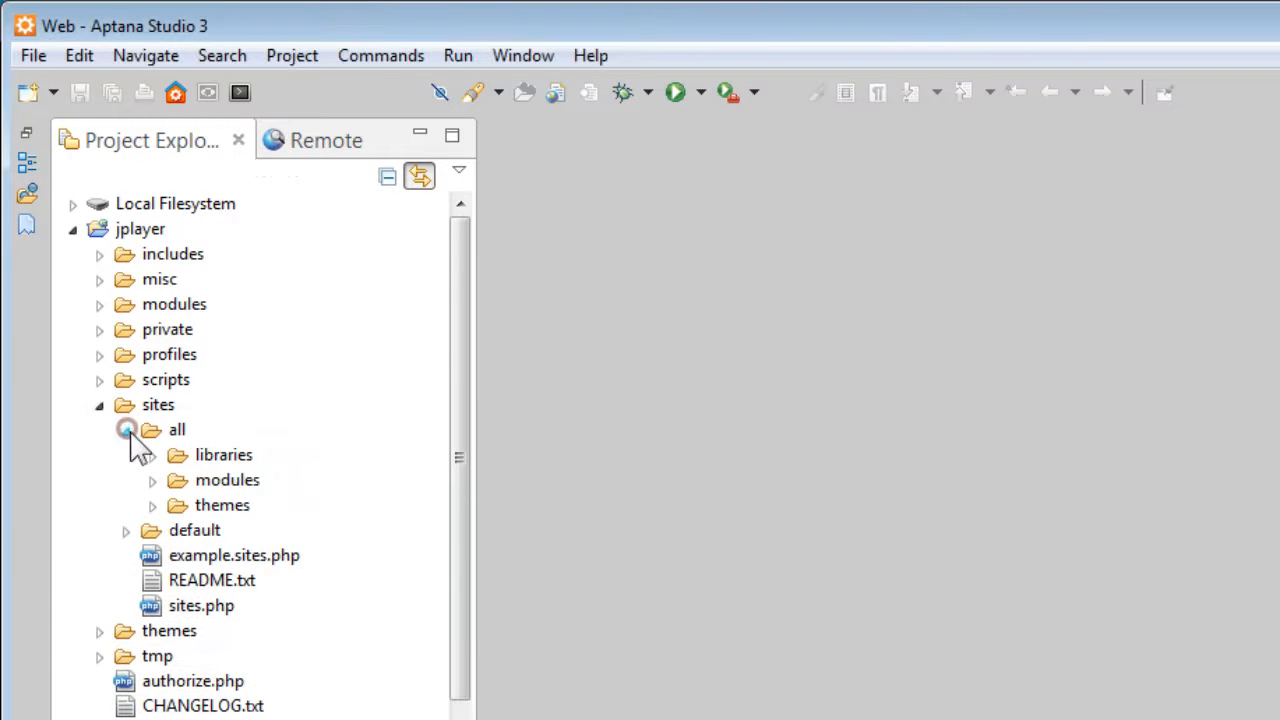
{"action": "left_click", "coordinate": [152, 454]}
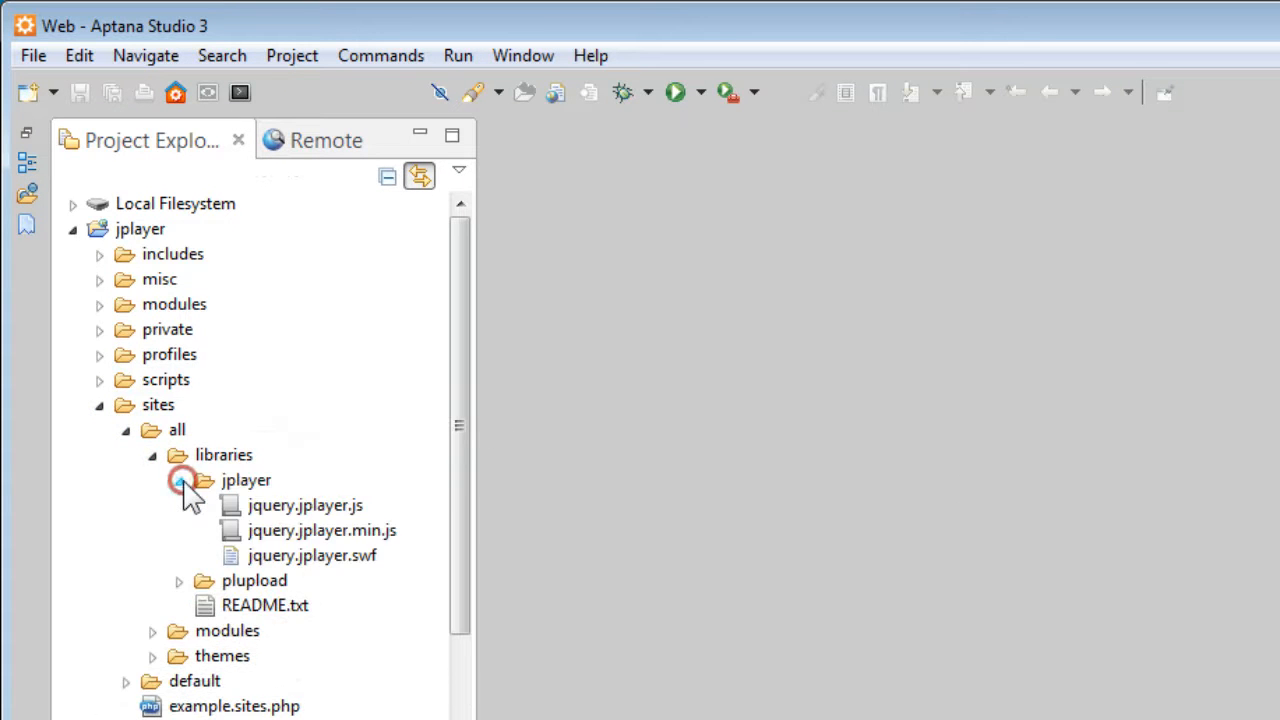
{"action": "left_click", "coordinate": [320, 530]}
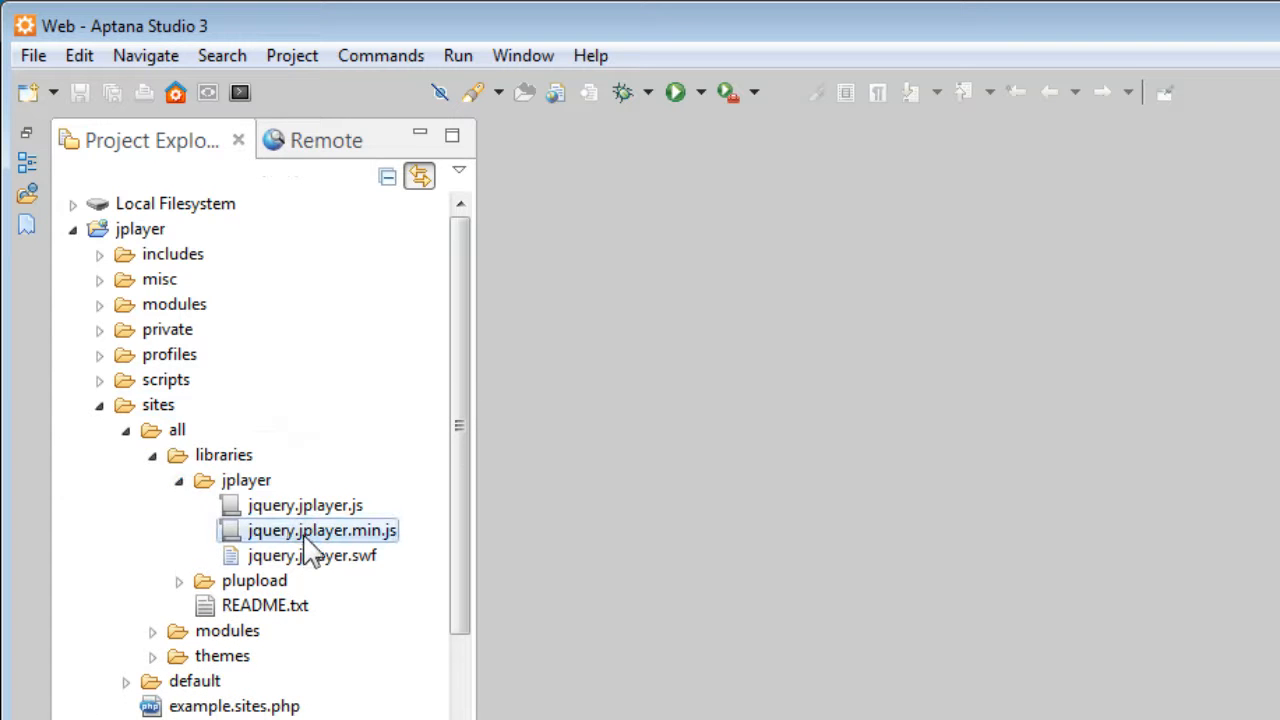
{"action": "mouse_move", "coordinate": [344, 540]}
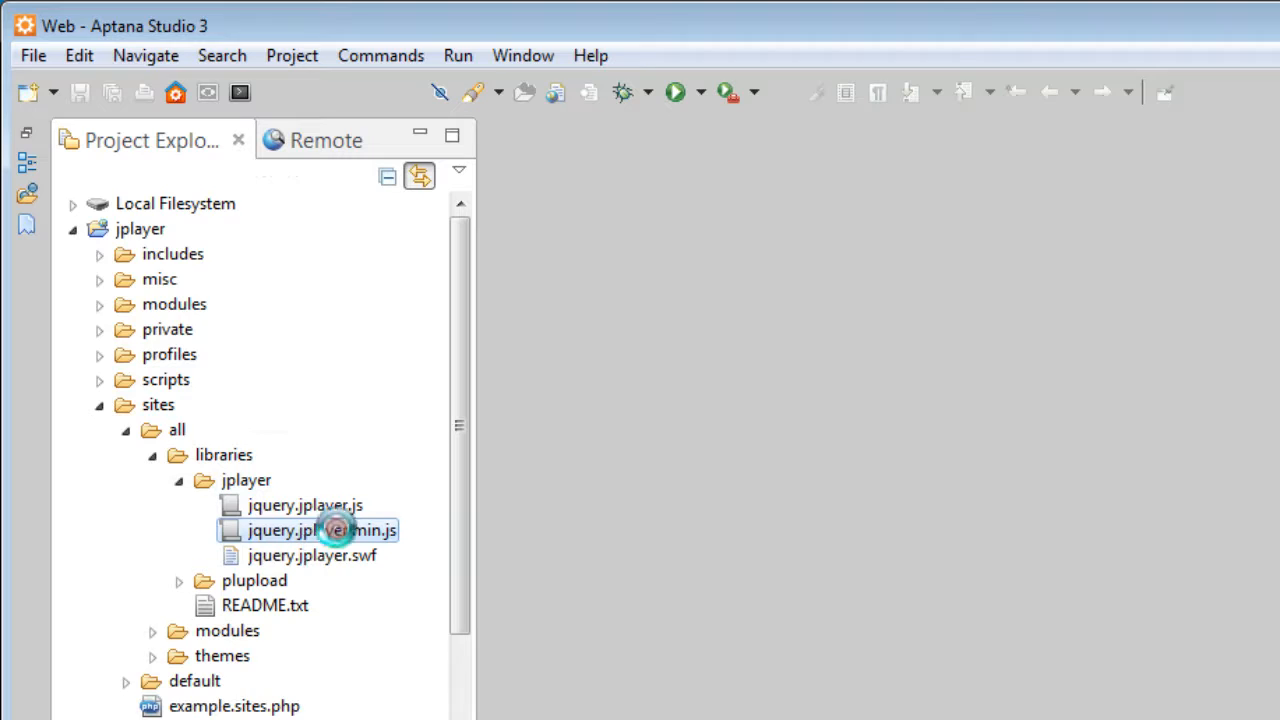
Step: Replace 'jPlayer 2.9.2' in line 1 of jquery.jplayer.min.js with 'Version: 2.9.2' and save
{"action": "double_click", "coordinate": [304, 530]}
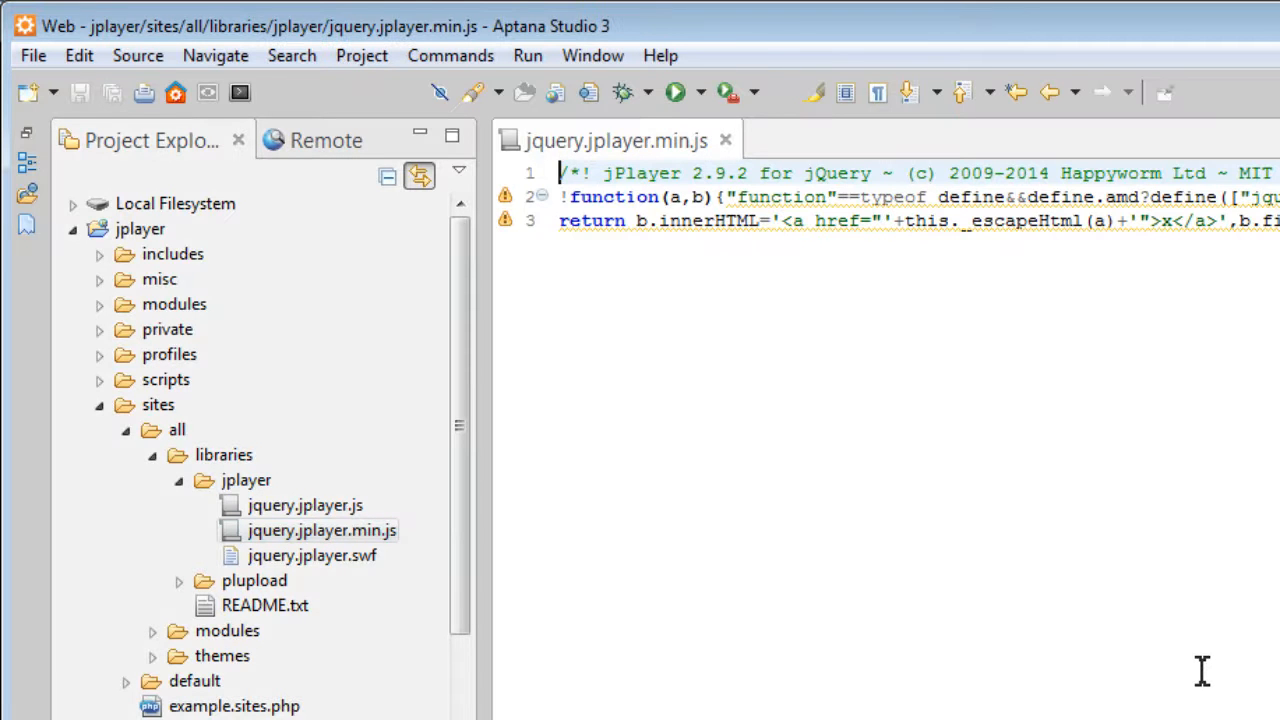
{"action": "mouse_move", "coordinate": [1028, 480]}
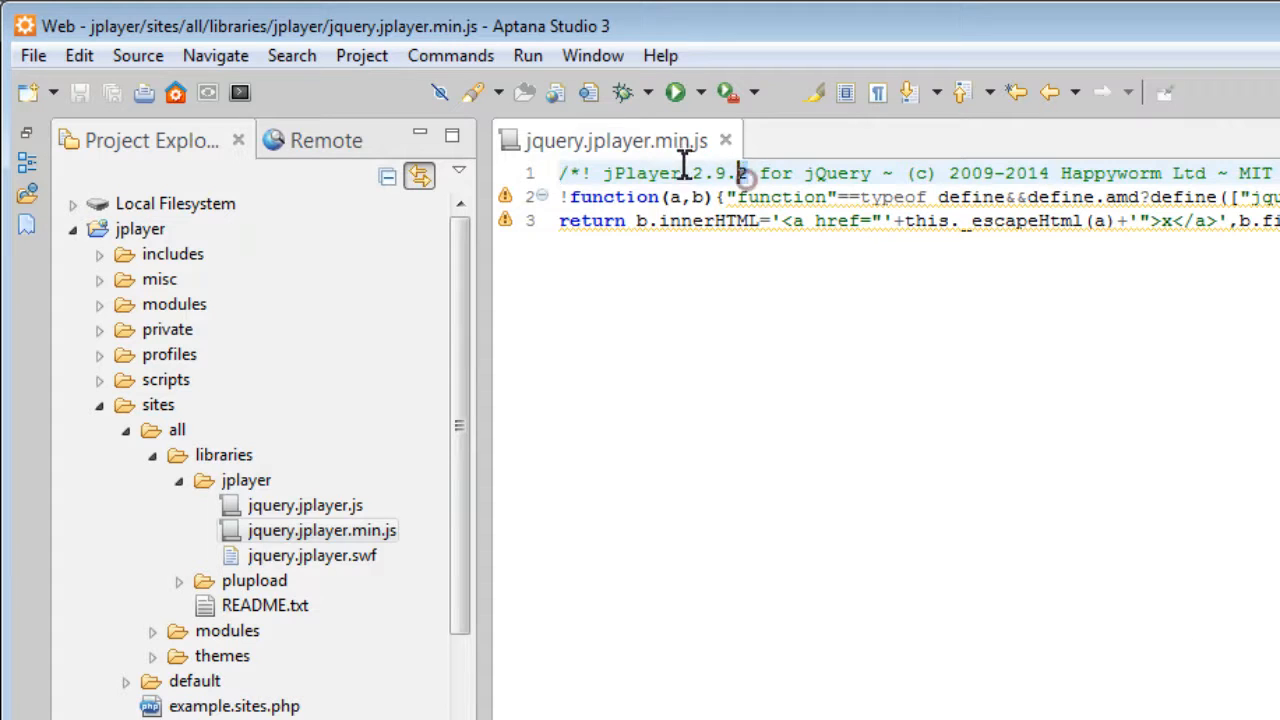
{"action": "type", "text": "Version: 2.9.2"}
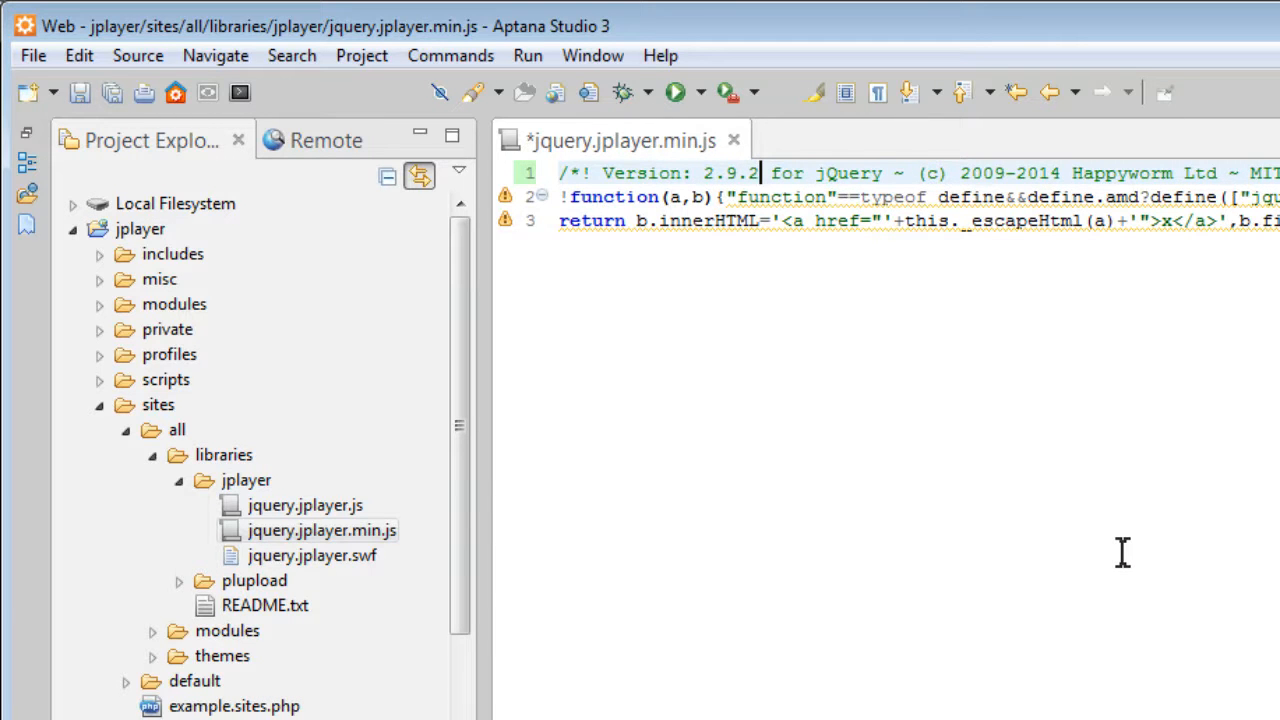
{"action": "mouse_move", "coordinate": [642, 168]}
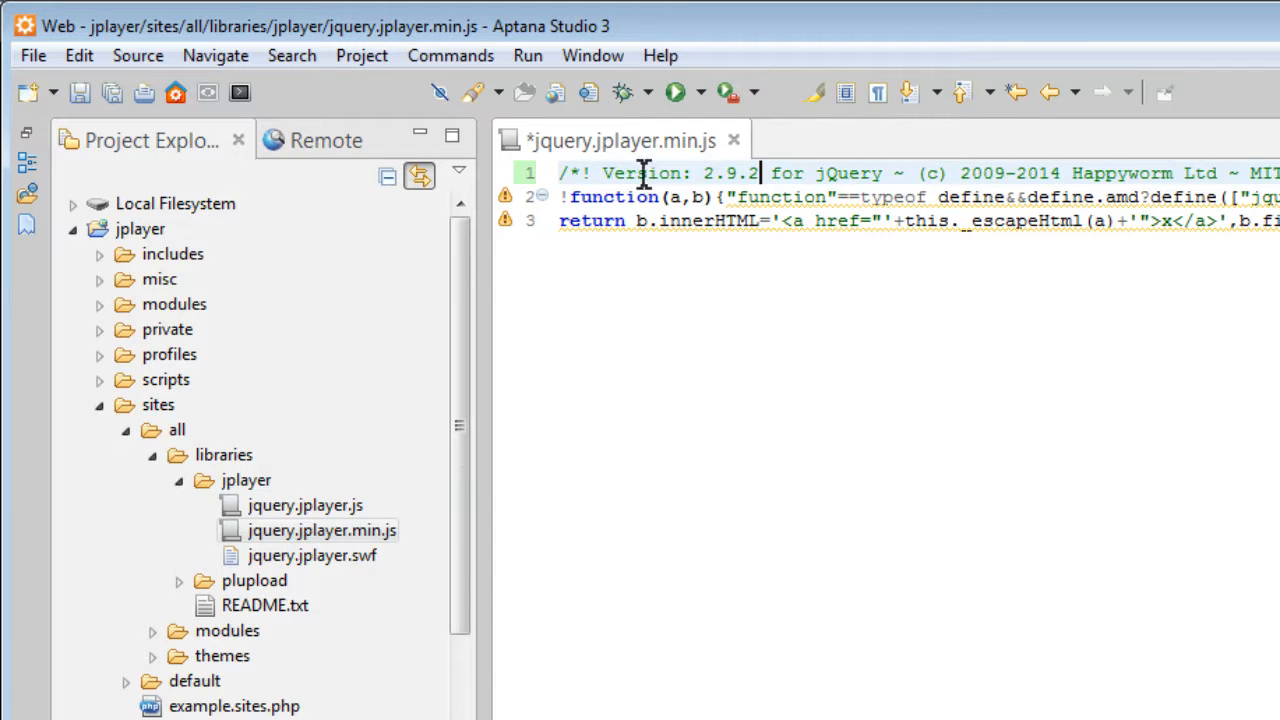
{"action": "mouse_move", "coordinate": [1036, 566]}
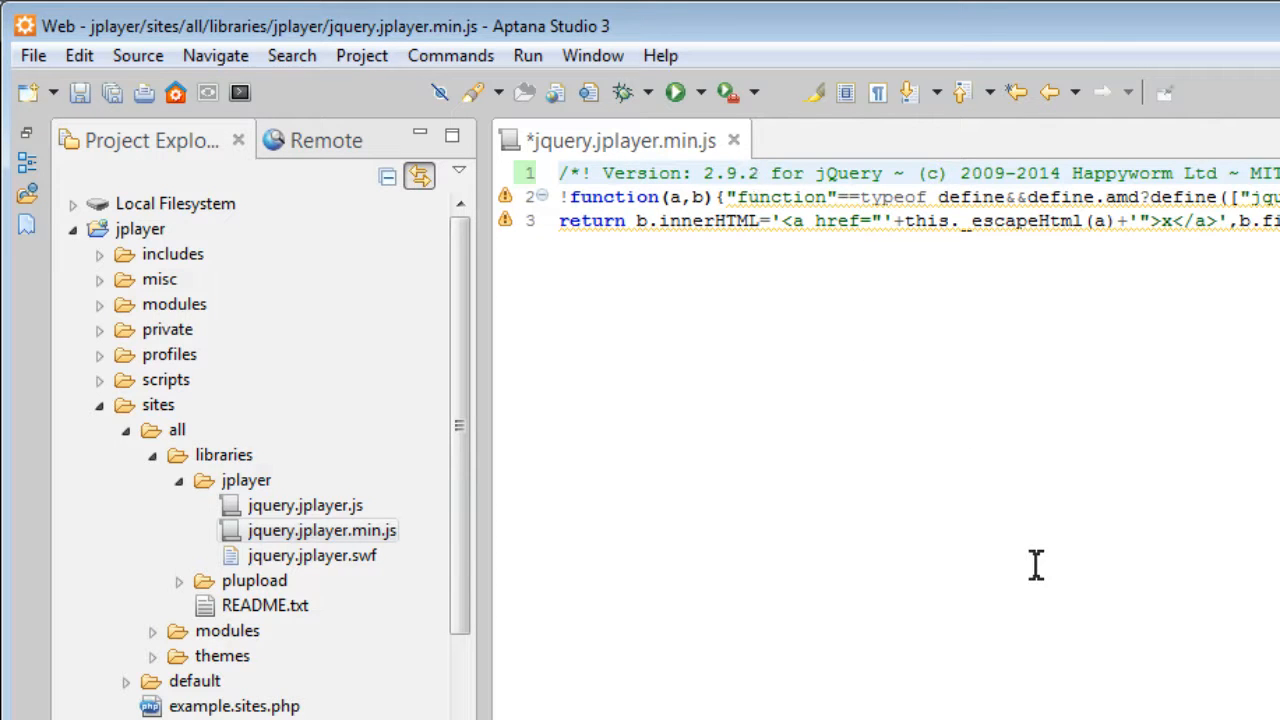
{"action": "key", "text": "ctrl+s"}
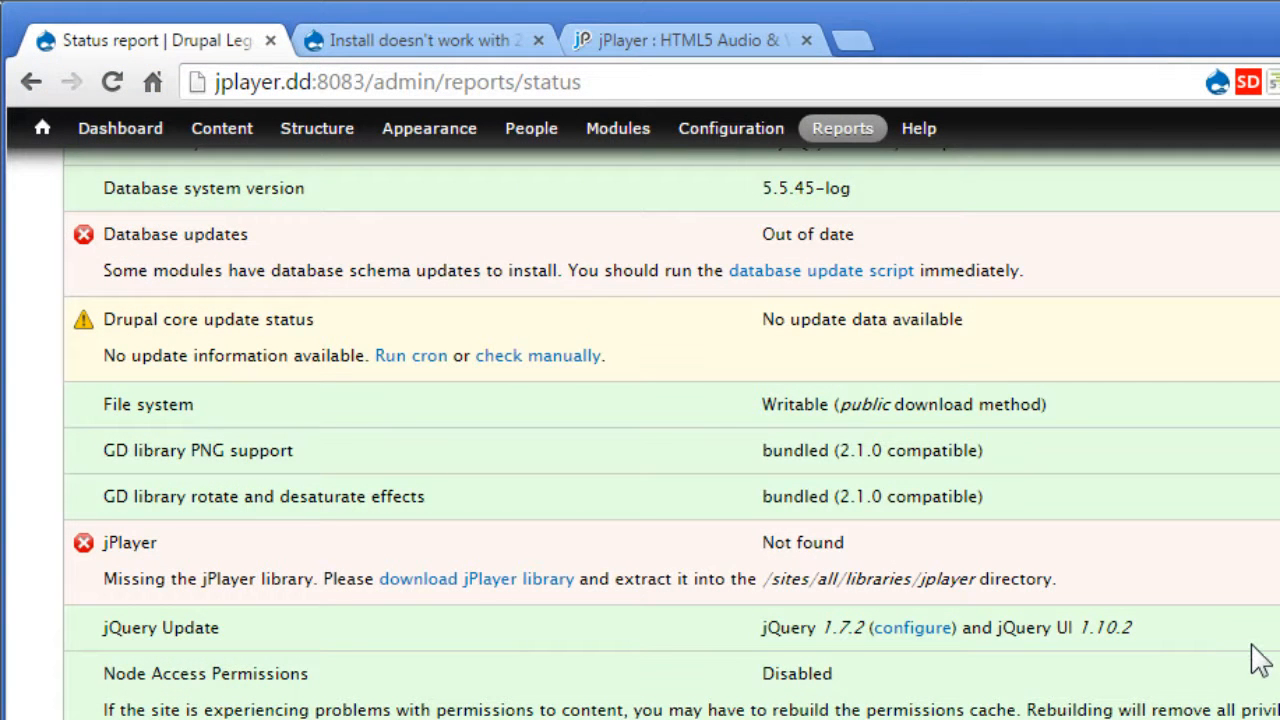
Step: Scroll the refreshed status report down to the jPlayer row showing it detected at version 2.9.2
{"action": "scroll", "scroll_direction": "down", "scroll_amount": 3}
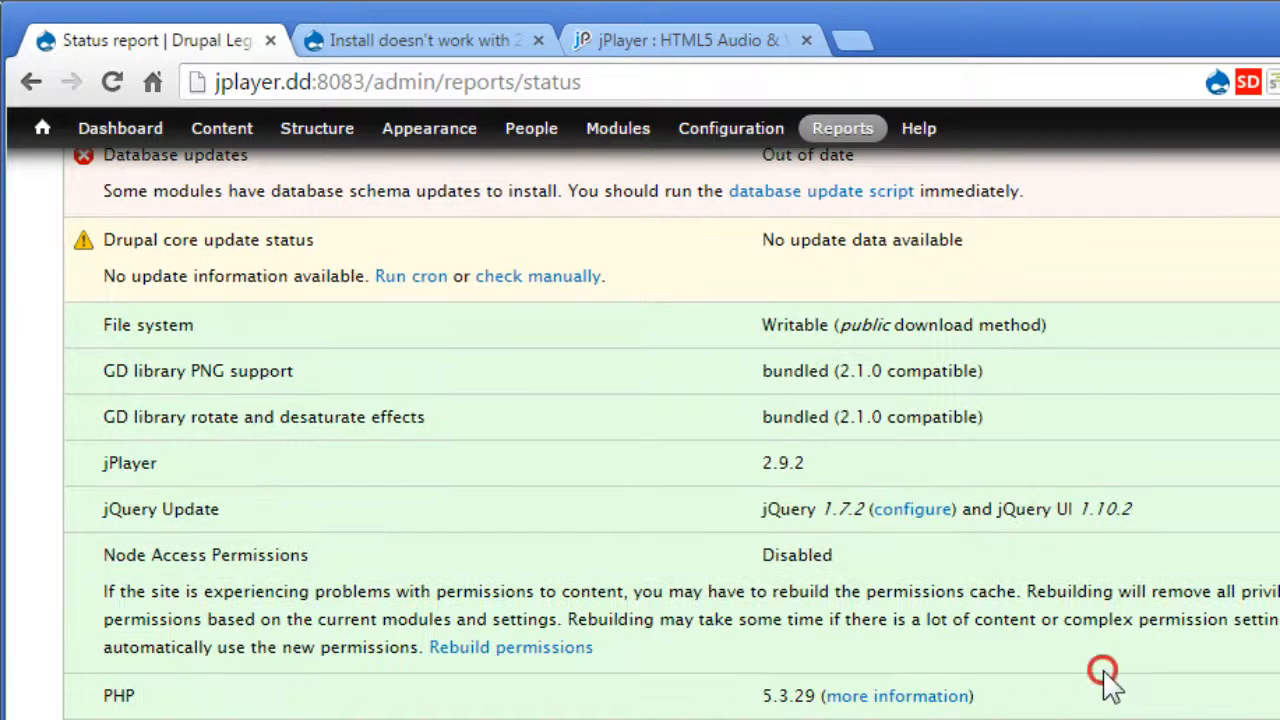
{"action": "mouse_move", "coordinate": [108, 476]}
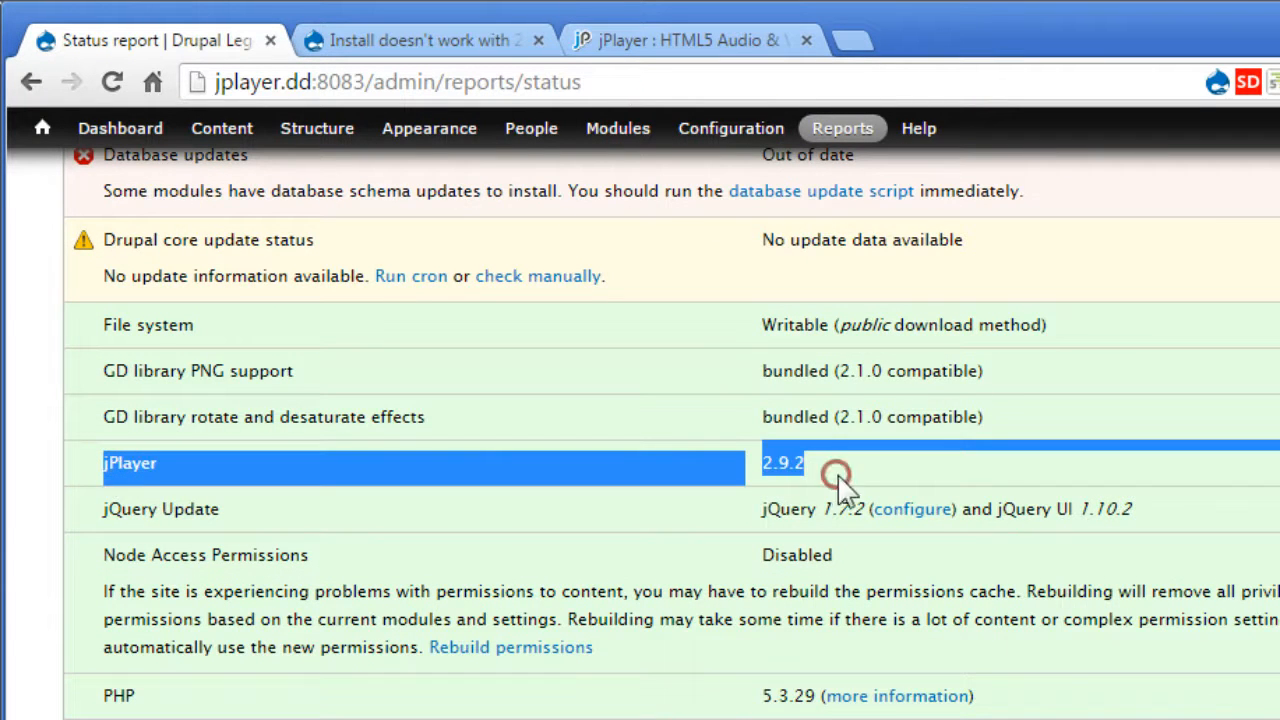
{"action": "mouse_move", "coordinate": [1084, 710]}
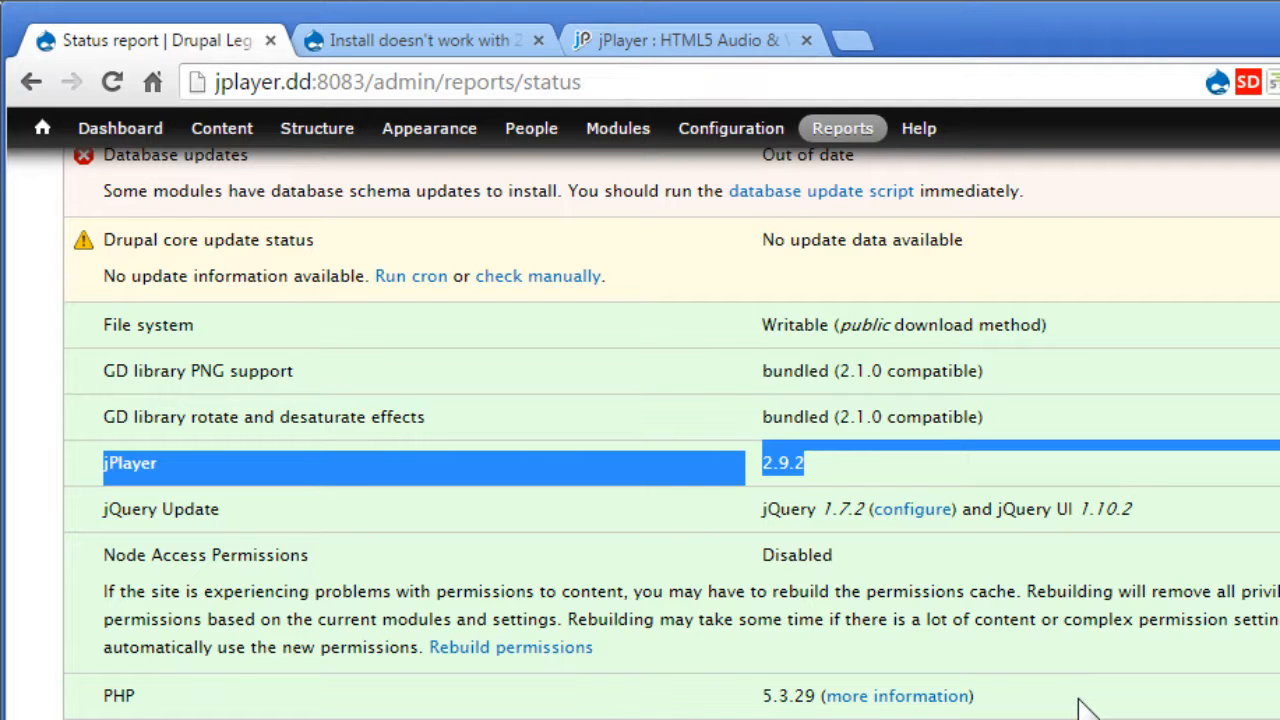